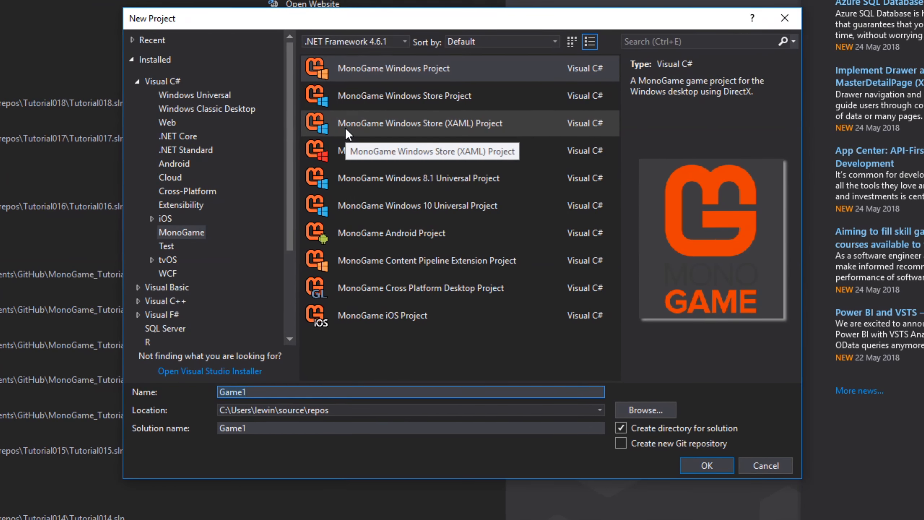
Name the new MonoGame Windows project Tutorial019 and confirm its creation.
type("T")
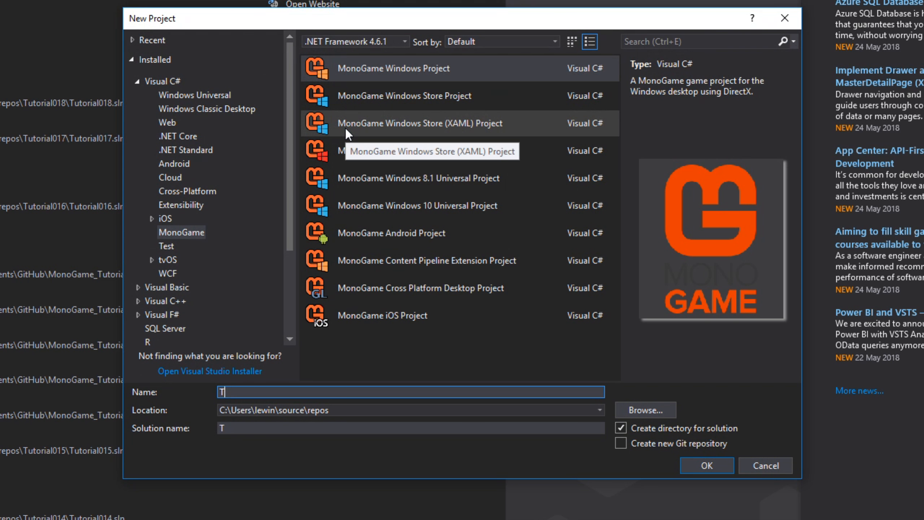
type("utorial019")
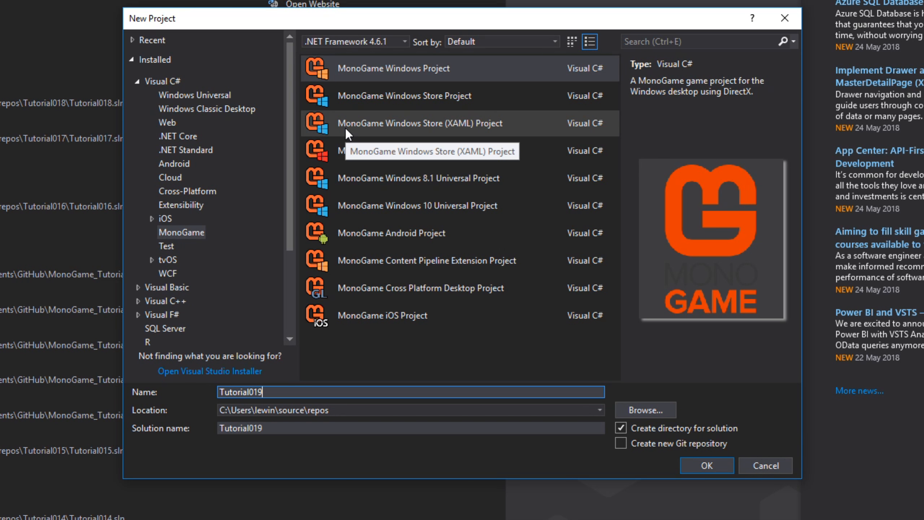
left_click(706, 465)
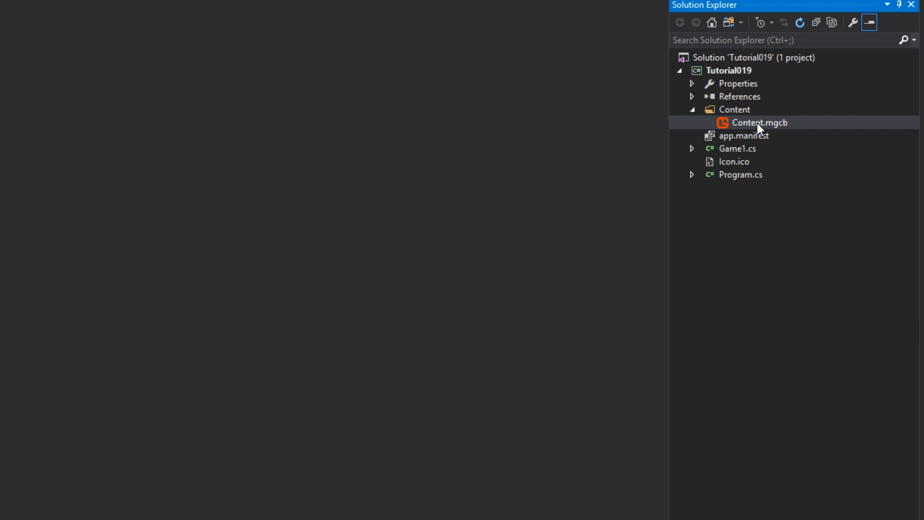
Add Player.png, Bullet.png and Enemy_1.png to Content.mgcb and rebuild all three items.
double_click(760, 122)
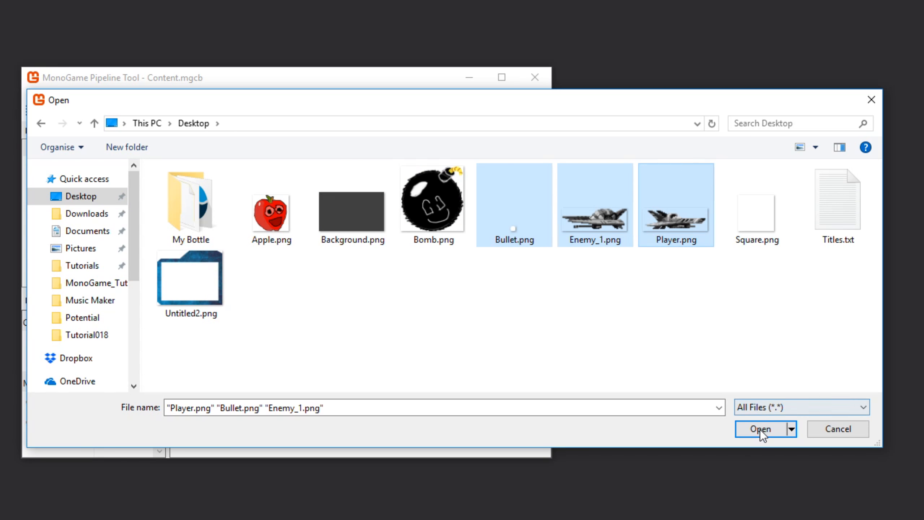
left_click(760, 428)
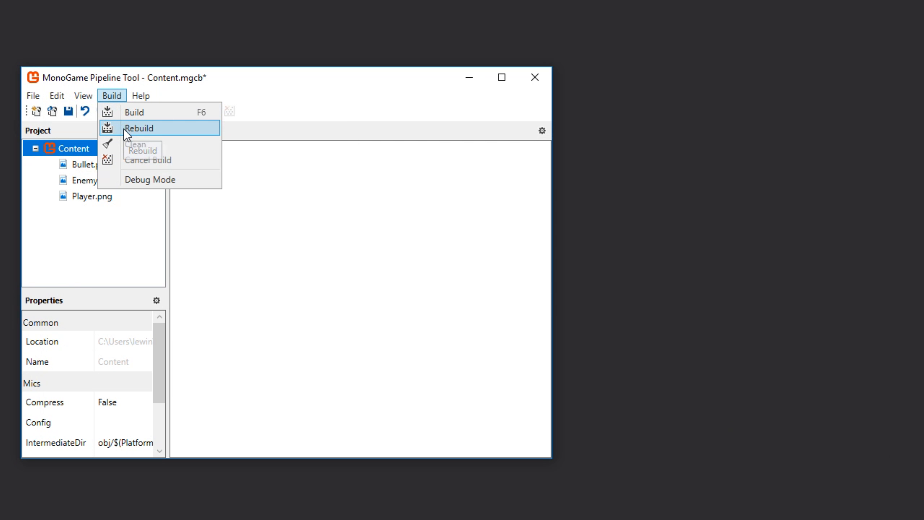
left_click(140, 128)
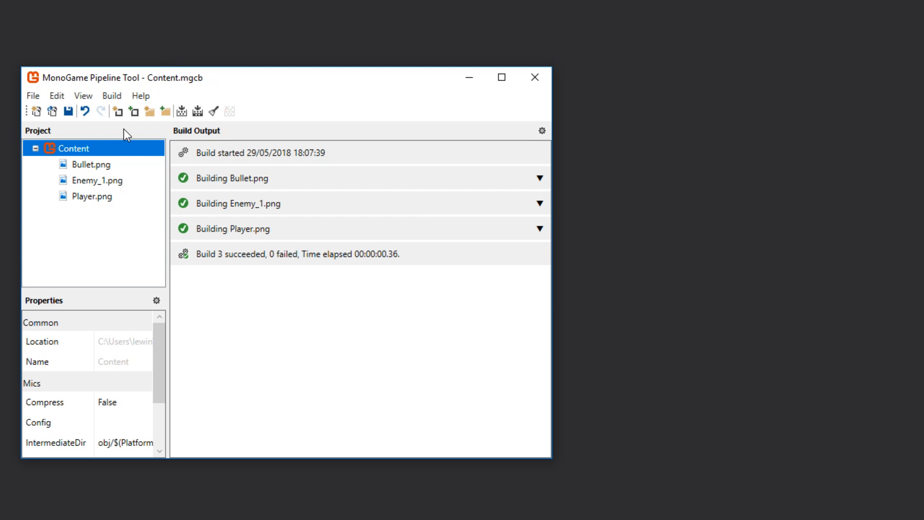
Add Component.cs to the project and prepare a Sprites folder for the Bullet class.
right_click(728, 70)
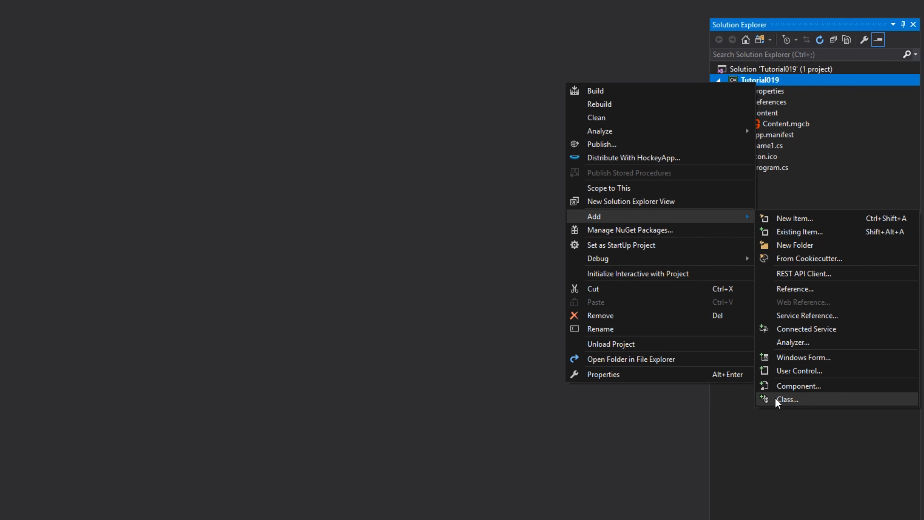
left_click(788, 399)
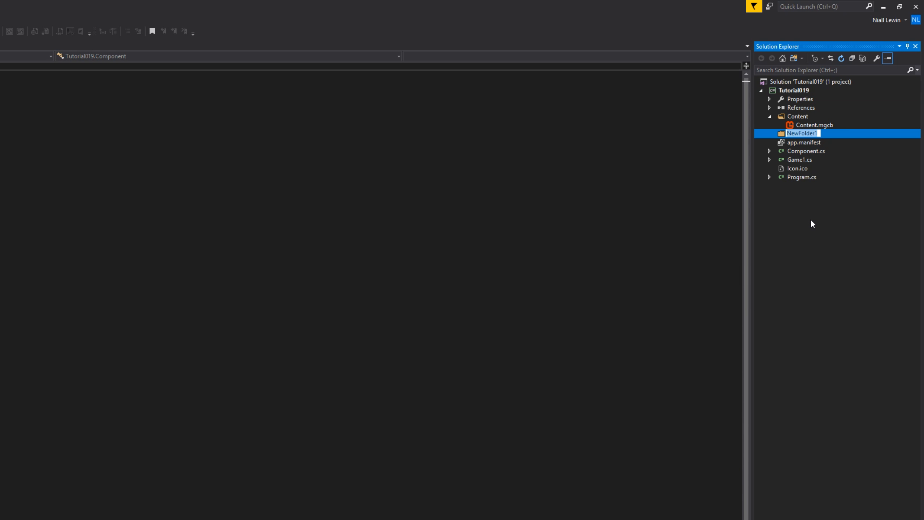
right_click(801, 132)
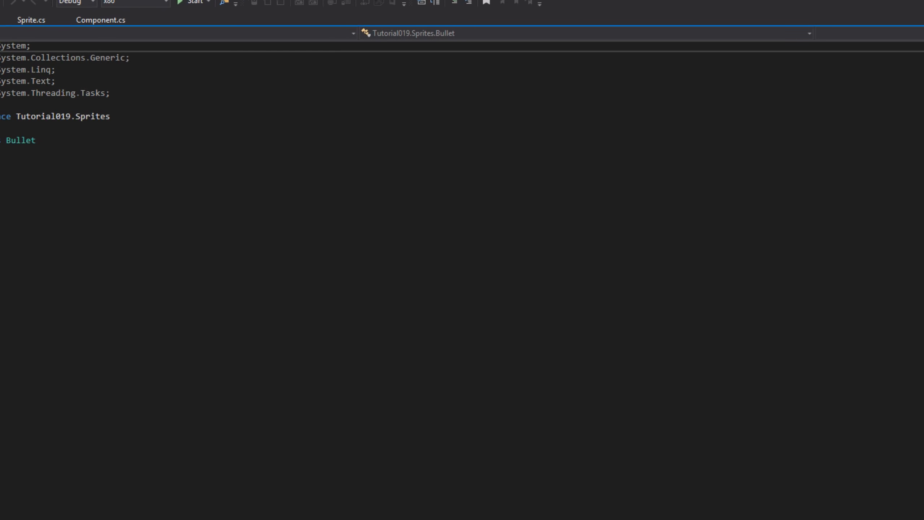
Import Microsoft.Xna.Framework and Microsoft.Xna.Framework.Graphics into Component.cs.
left_click(249, 5)
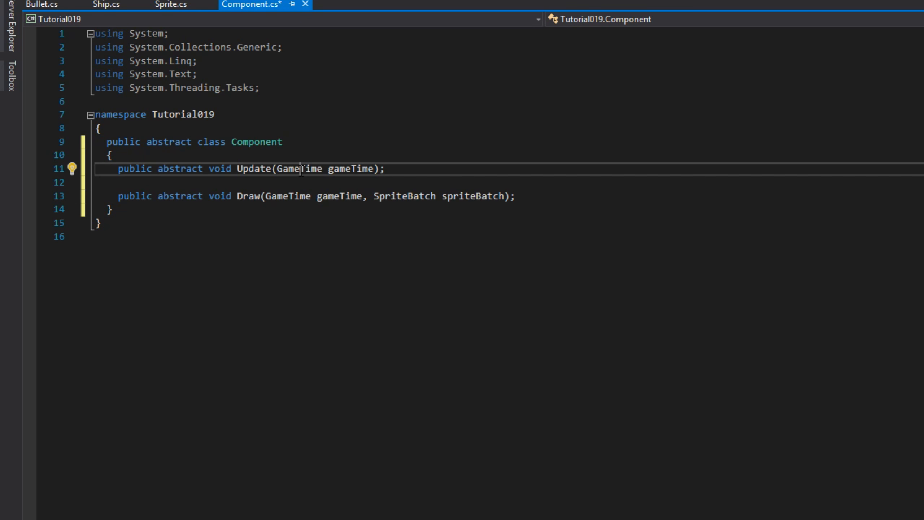
type("using Microsoft.Xna.Framework;")
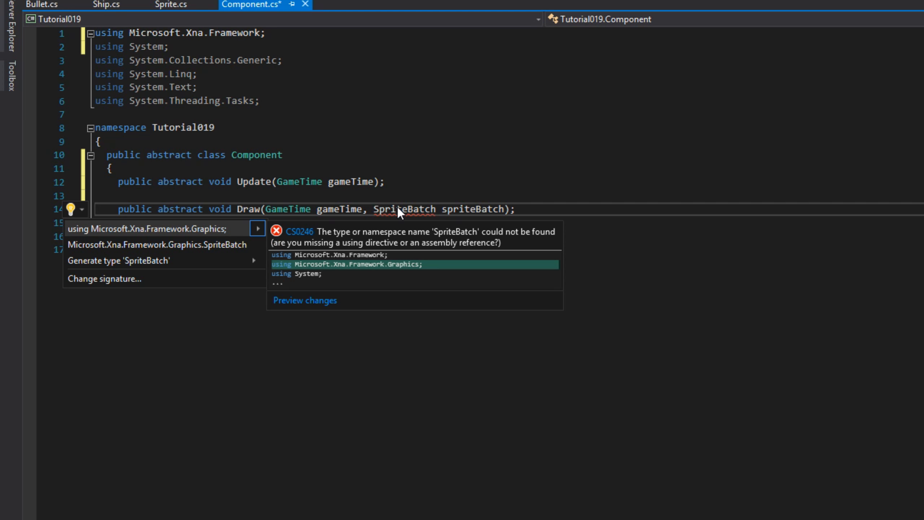
left_click(171, 5)
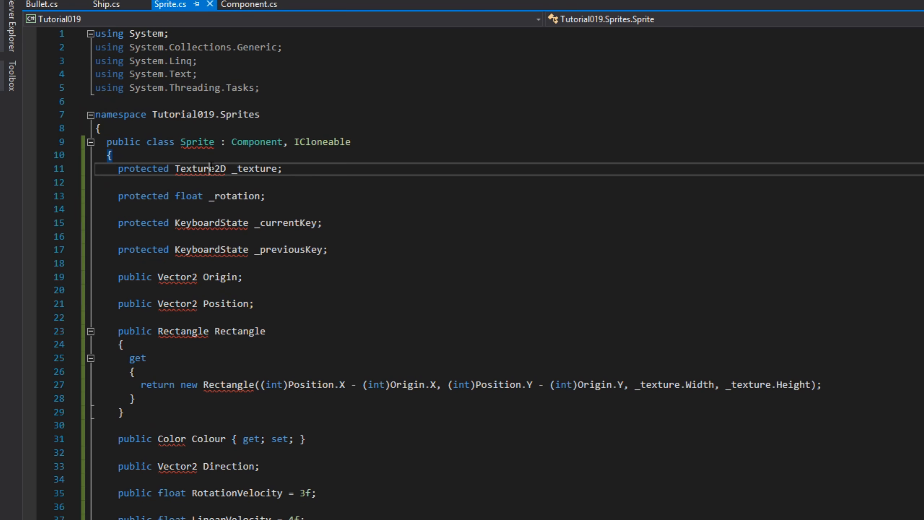
Add Graphics, Input and Framework using directives to Sprite.cs, clearing its field errors.
type("using Microsoft.Xna.Framework.Graphics;")
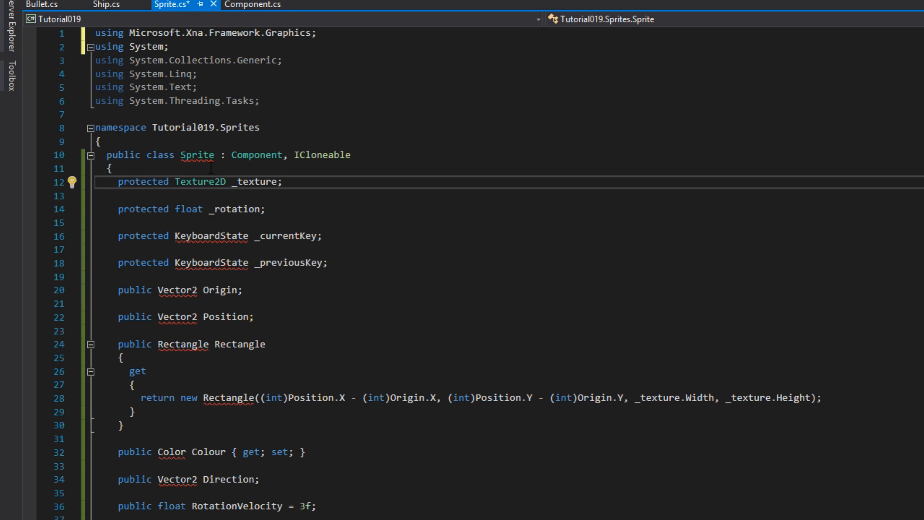
type("using Microsoft.Xna.Framework.Input;")
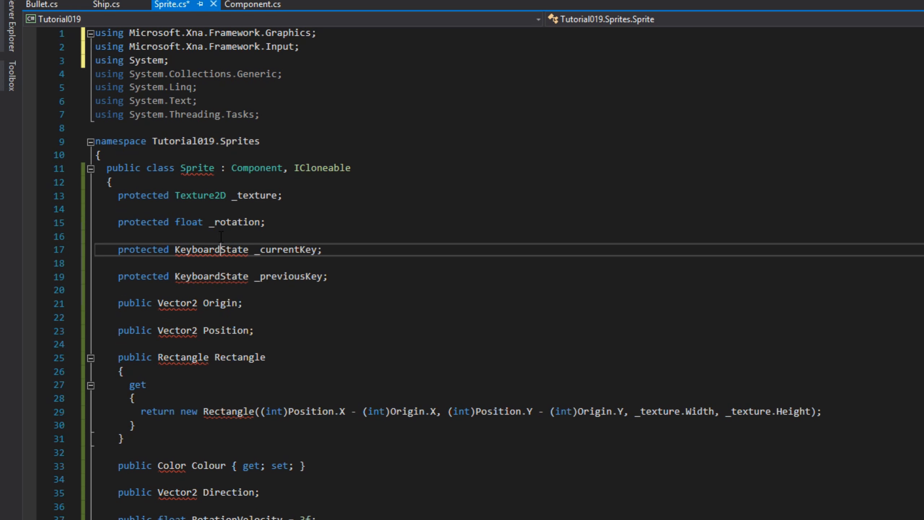
left_click(73, 303)
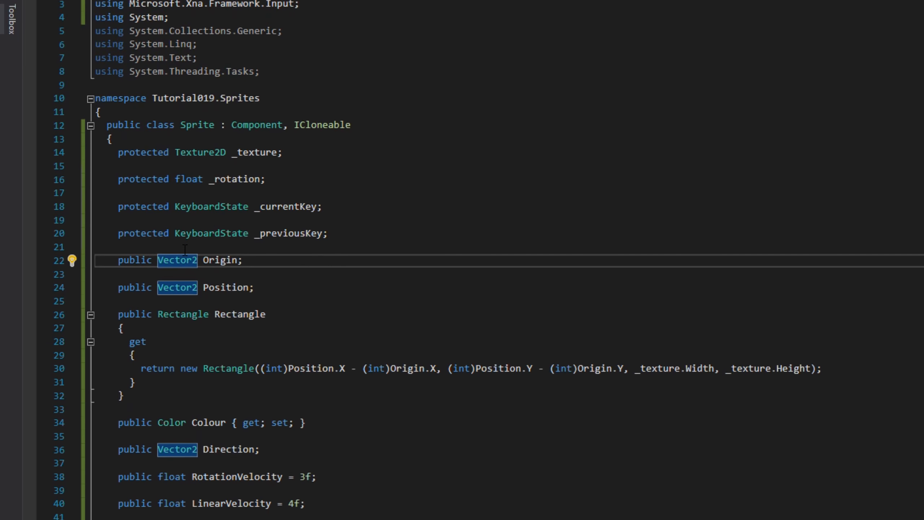
scroll("down", 3)
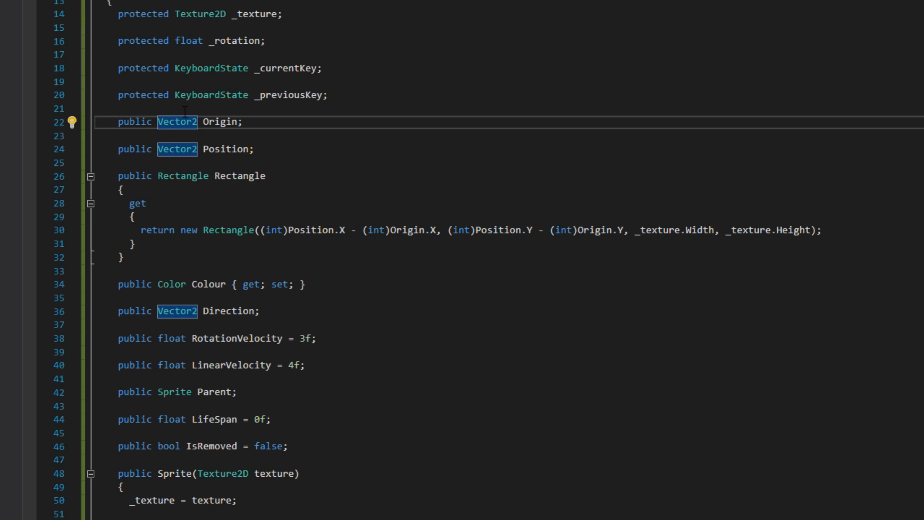
scroll("down", 3)
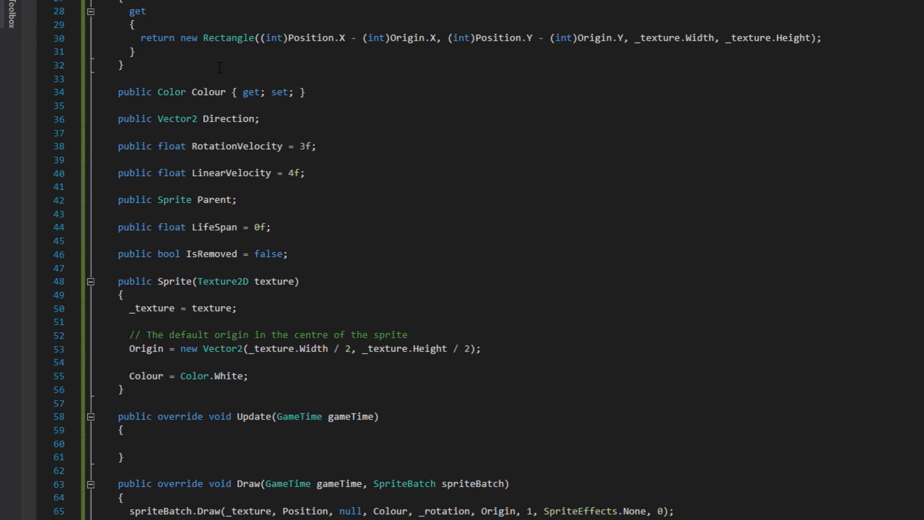
Add 'public List<Sprite> Children { get; set; }' to Sprite and save the file.
type("public List<Sprite>")
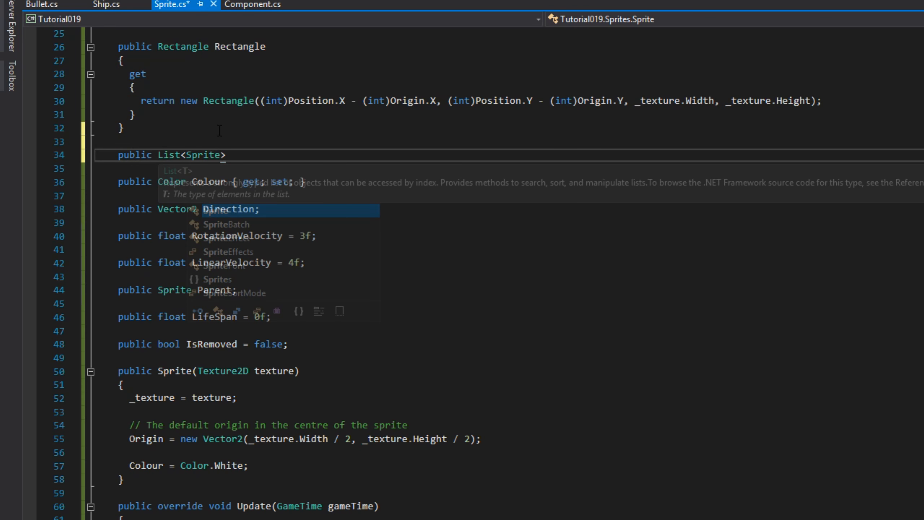
type("Children { get; set;")
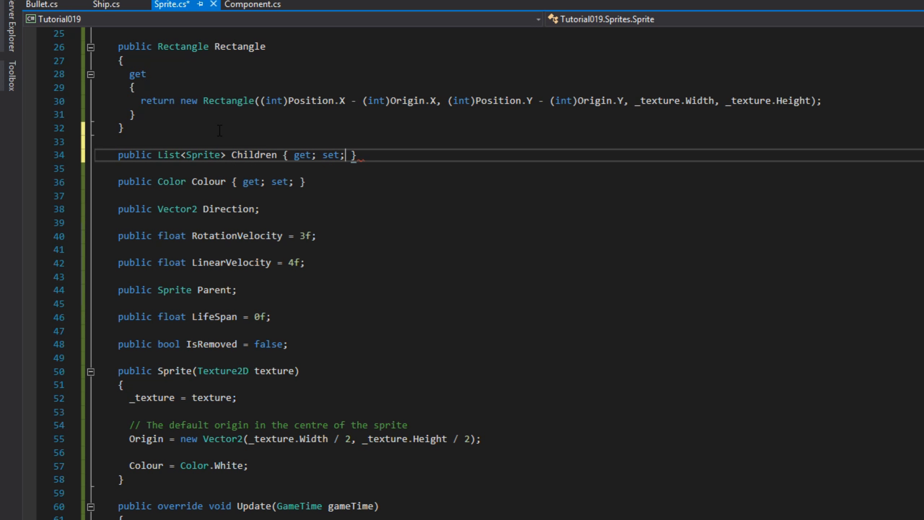
key("ctrl+s")
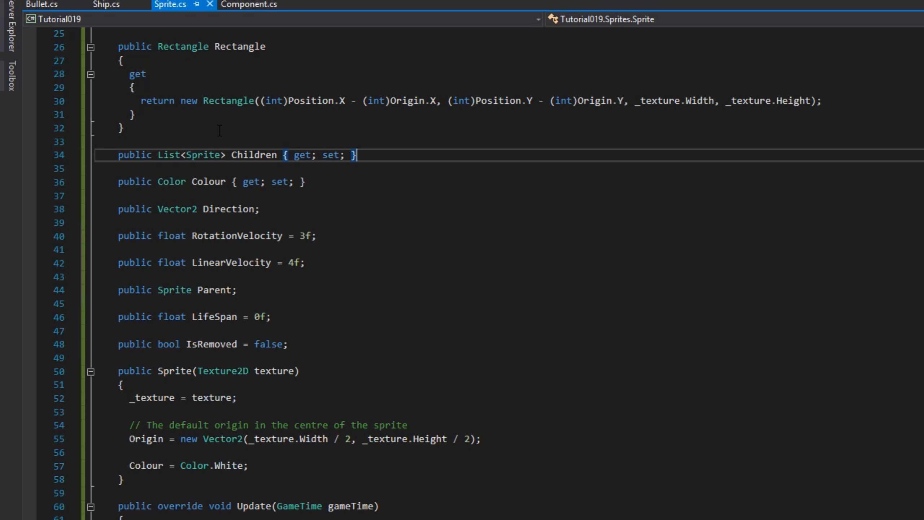
left_click(42, 5)
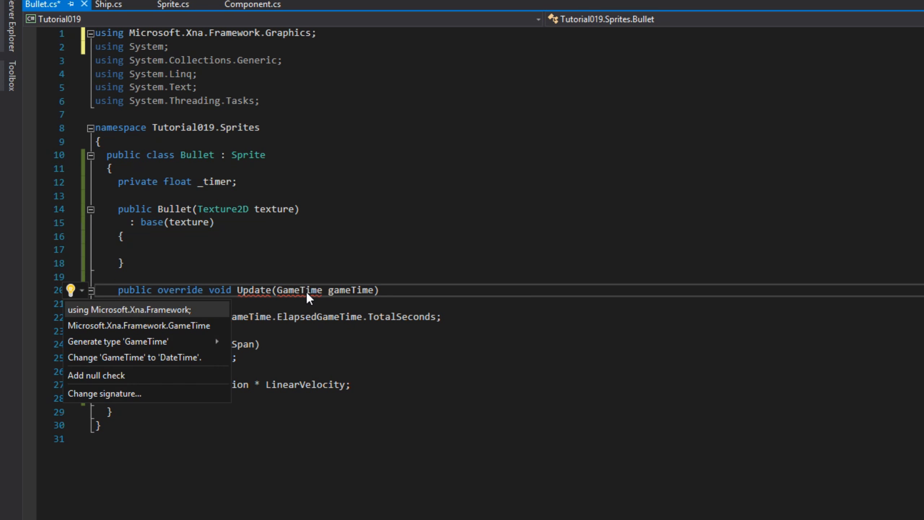
Quick-fix the GameTime error in Bullet.cs with 'using Microsoft.Xna.Framework;'.
left_click(139, 310)
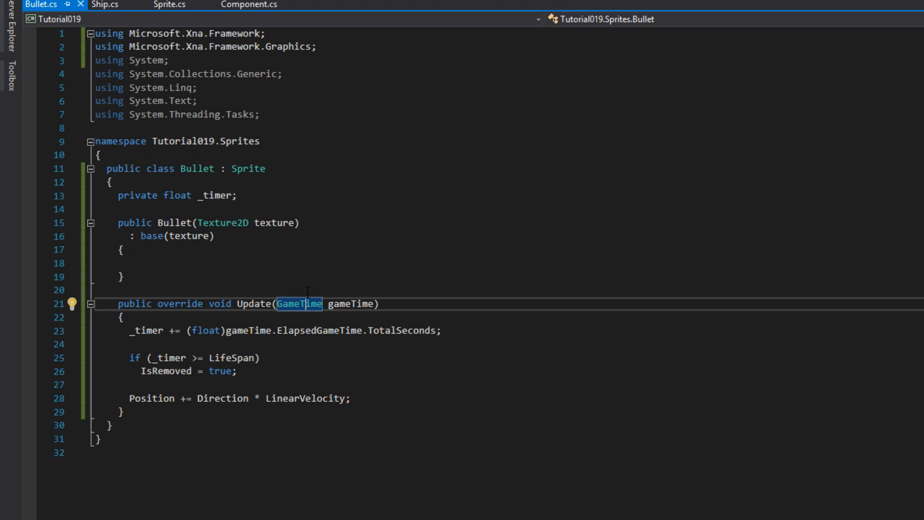
left_click(106, 5)
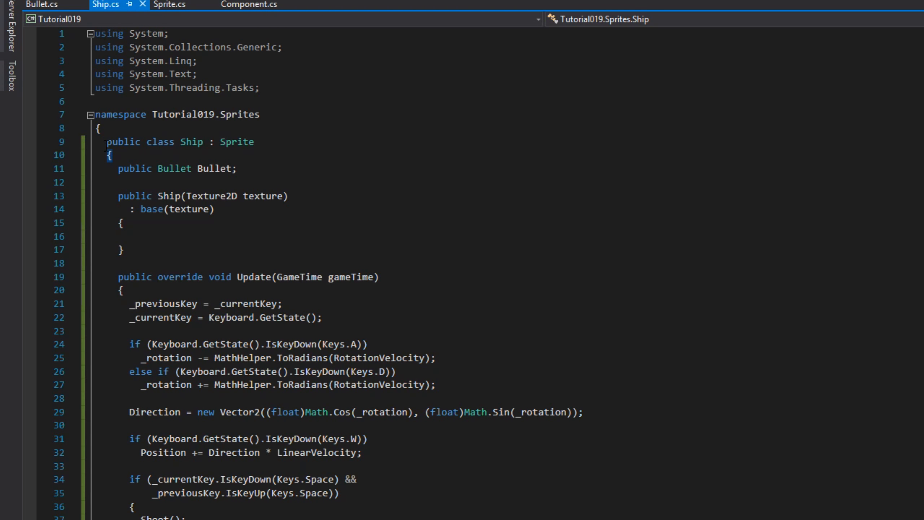
Add Microsoft.Xna.Framework.Graphics and Microsoft.Xna.Framework using directives to Ship.cs.
type("using Microsoft.Xna.Framework.Graphics;")
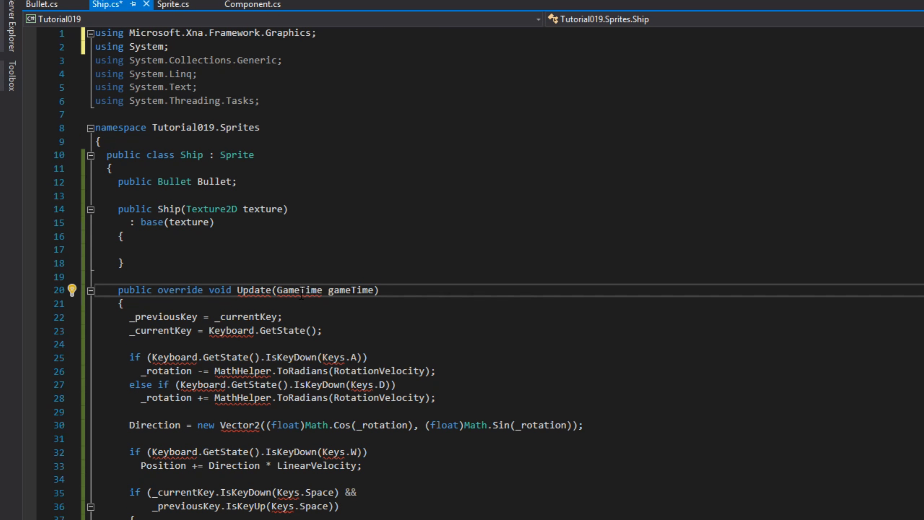
type("using Microsoft.Xna.Framework;")
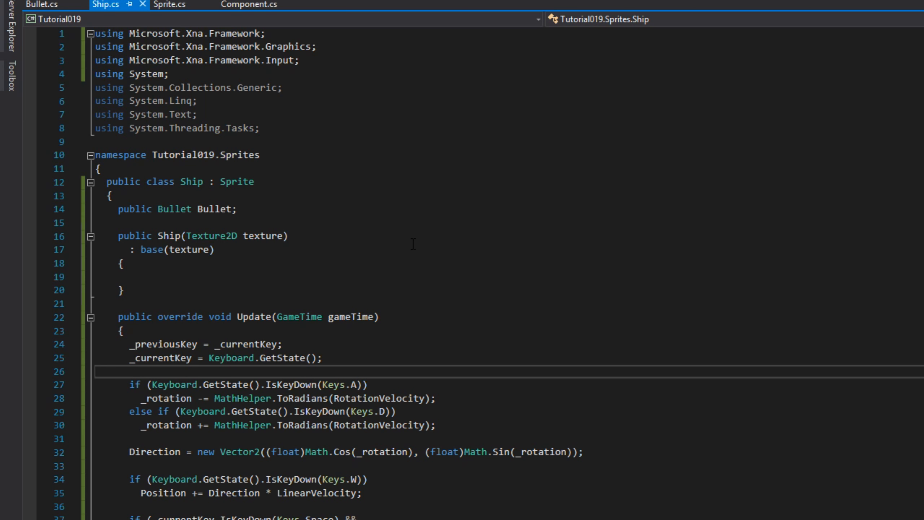
scroll("down", 3)
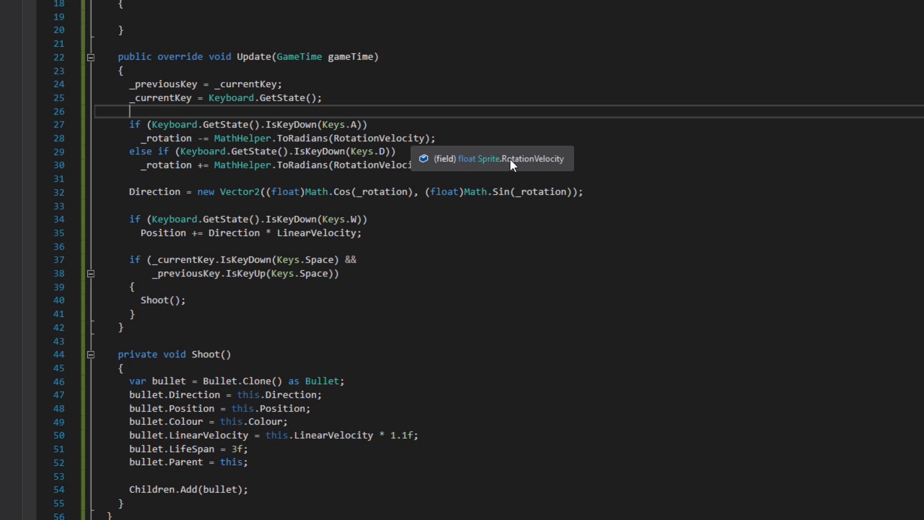
mouse_move(647, 178)
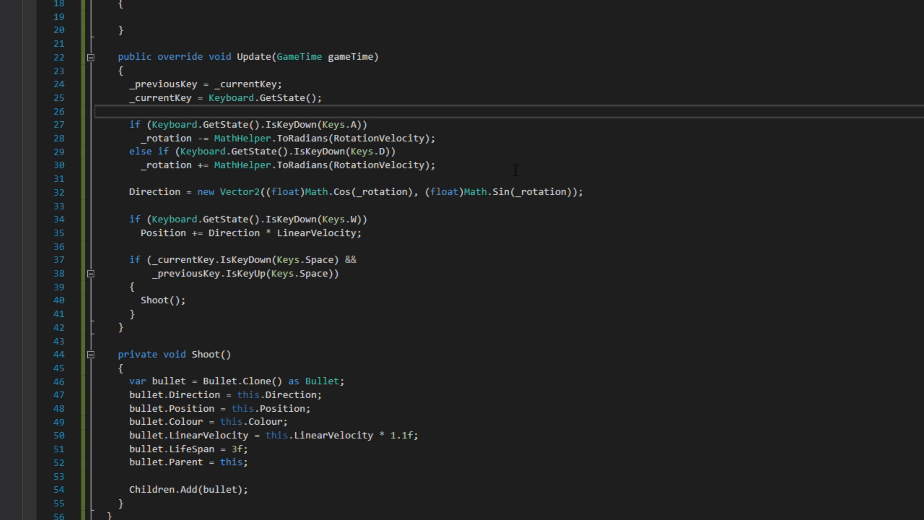
mouse_move(601, 191)
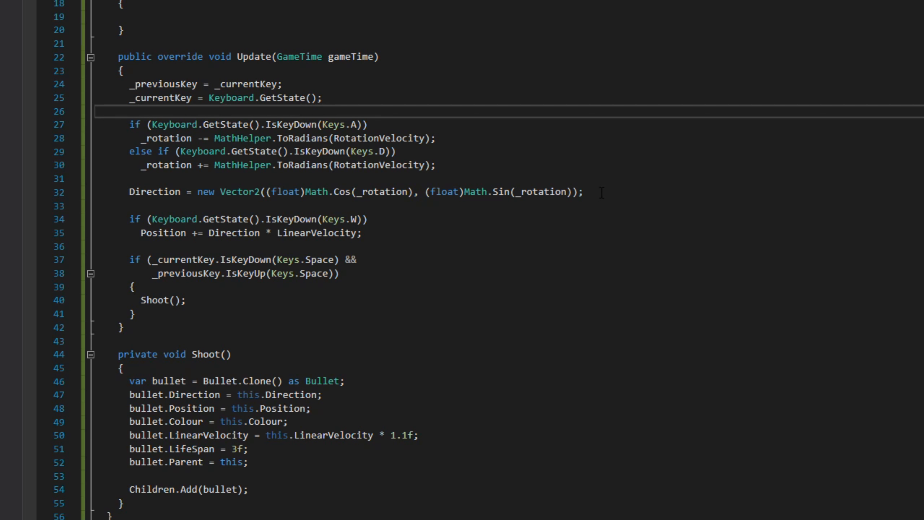
Declare 'public readonly Color[] TextureData;' below IsRemoved in Sprite.
scroll("down", 3)
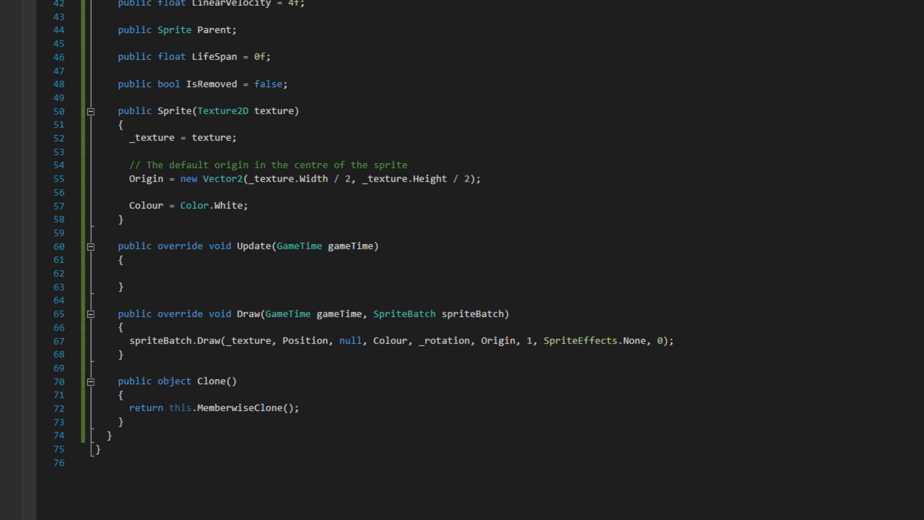
left_click(306, 84)
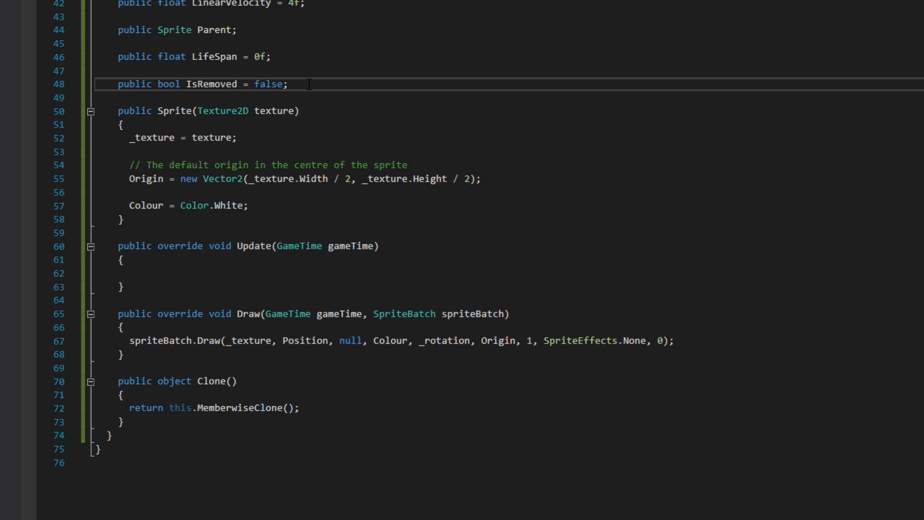
type("public")
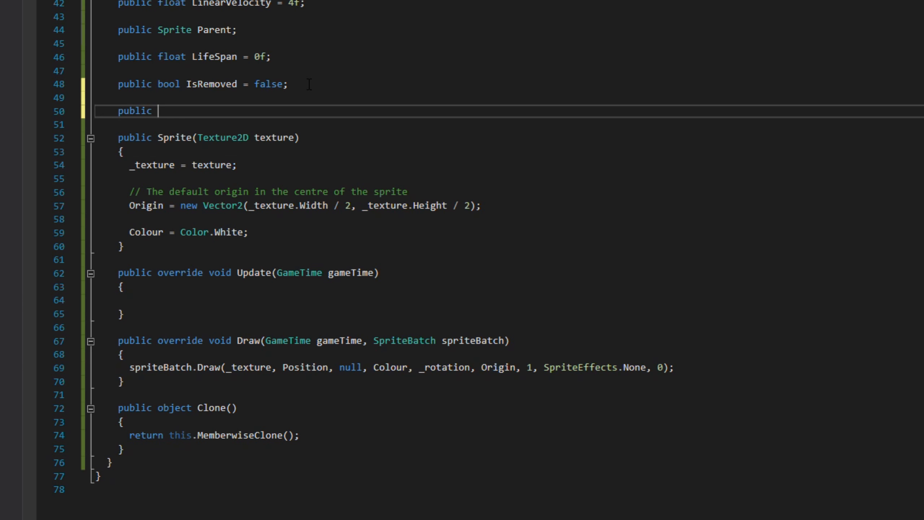
type("readonly Col")
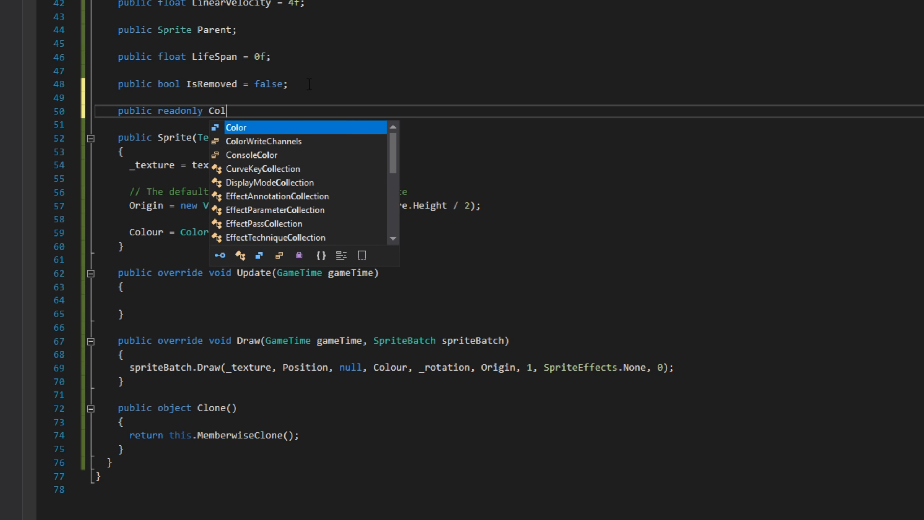
type("[] Tex")
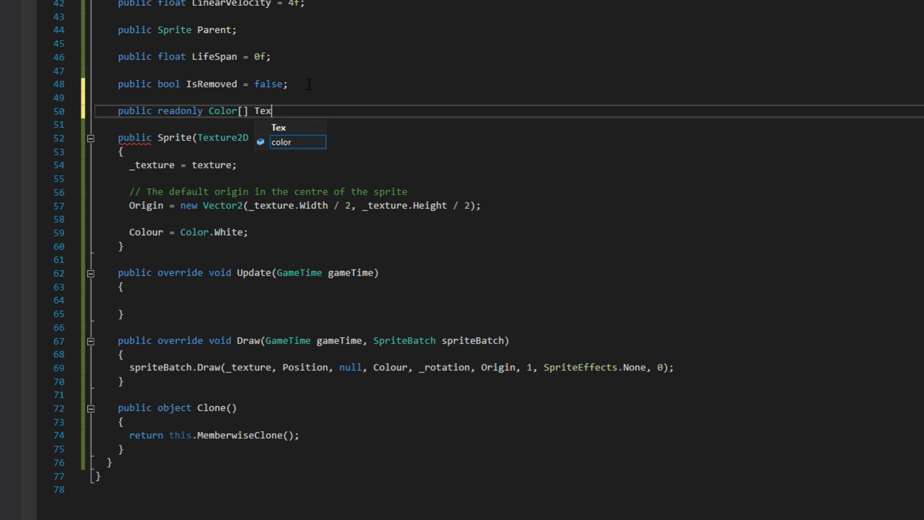
type("tureData;")
type("public M")
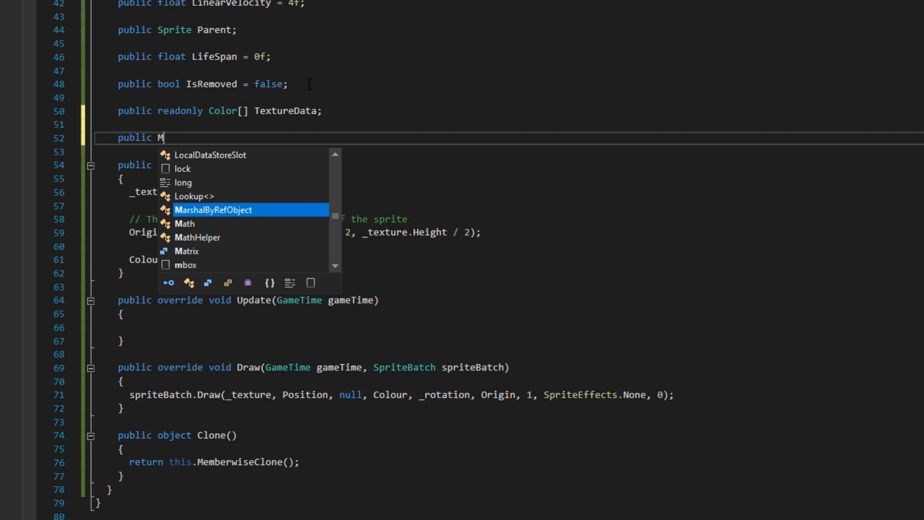
Add a 'public Matrix Transform' getter built from Matrix.Create translation and rotation calls.
type("atrix Transform")
type("return")
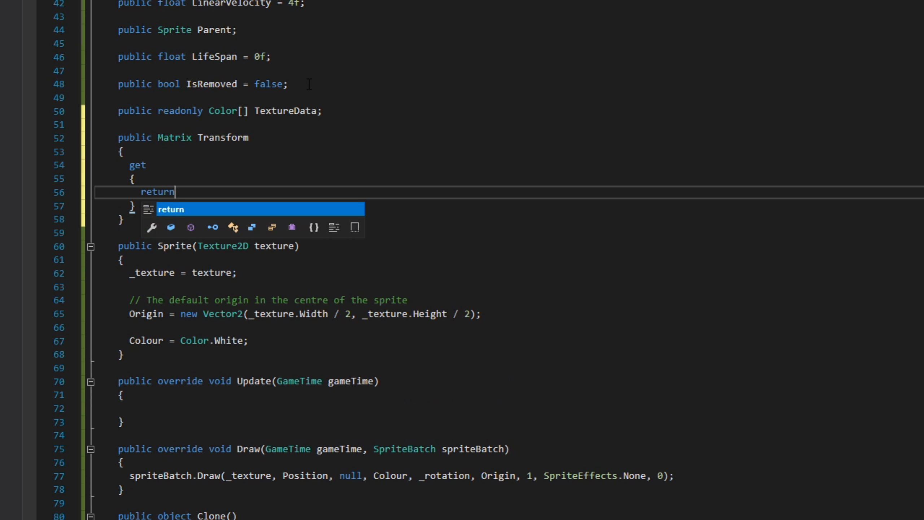
type("Matrix.CreT")
type("Matrix.CreateRotationZ(_rotation) *")
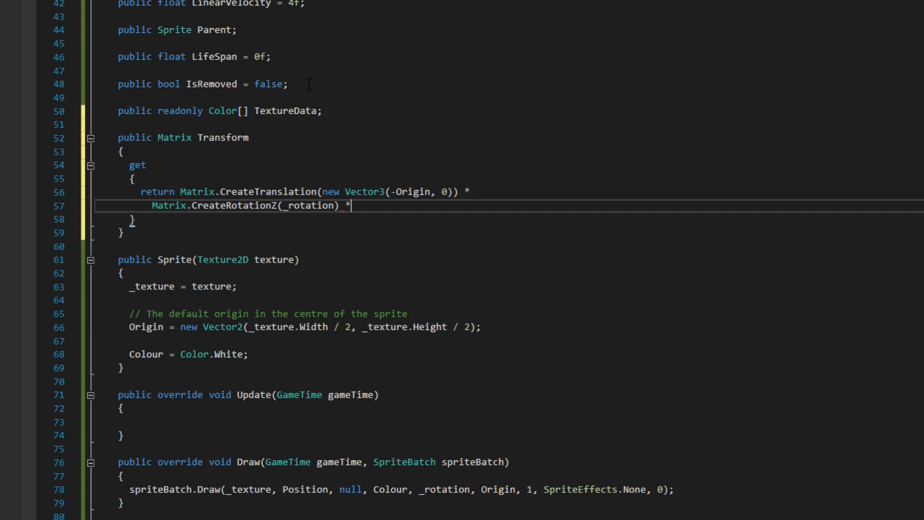
type("Matrix.CreateTranslation(new Vector3(Position, 0));")
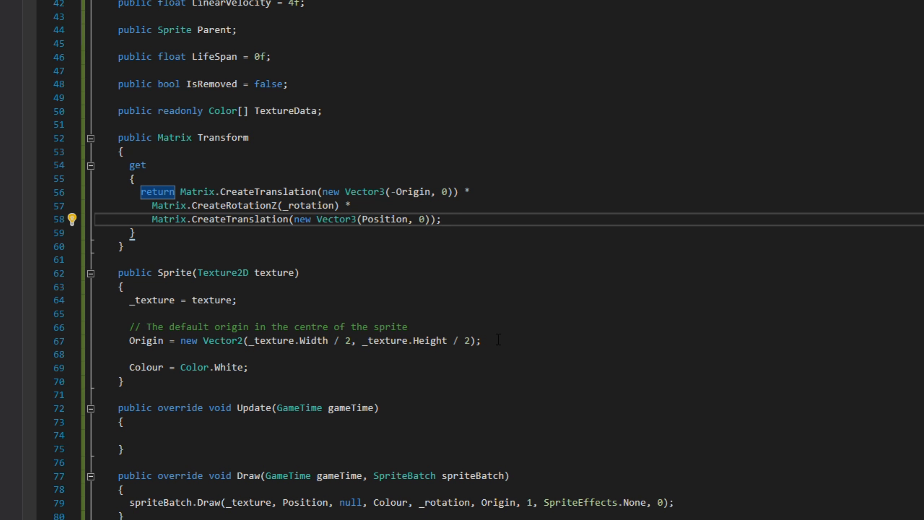
In Sprite's constructor create Children list and TextureData = new Color[width*height] filled via _texture.GetData.
type("Children = new List<Sprite>();")
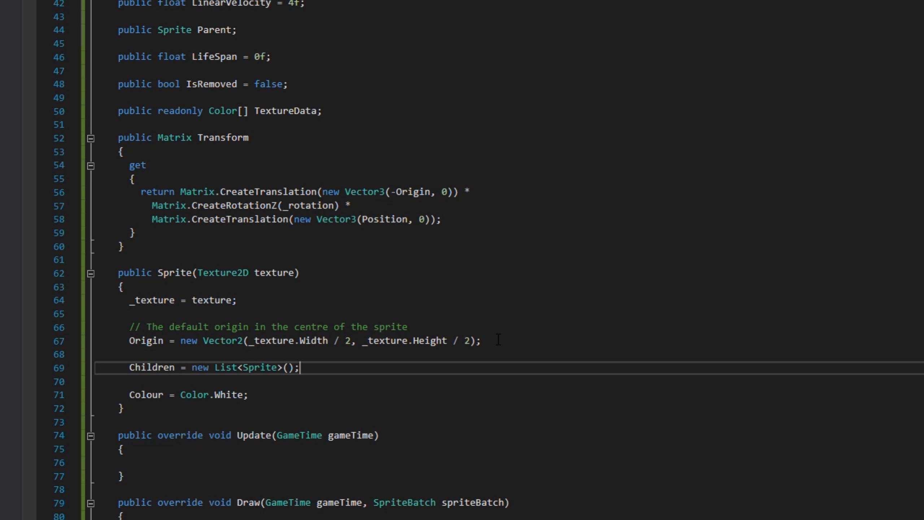
type("TextureData =")
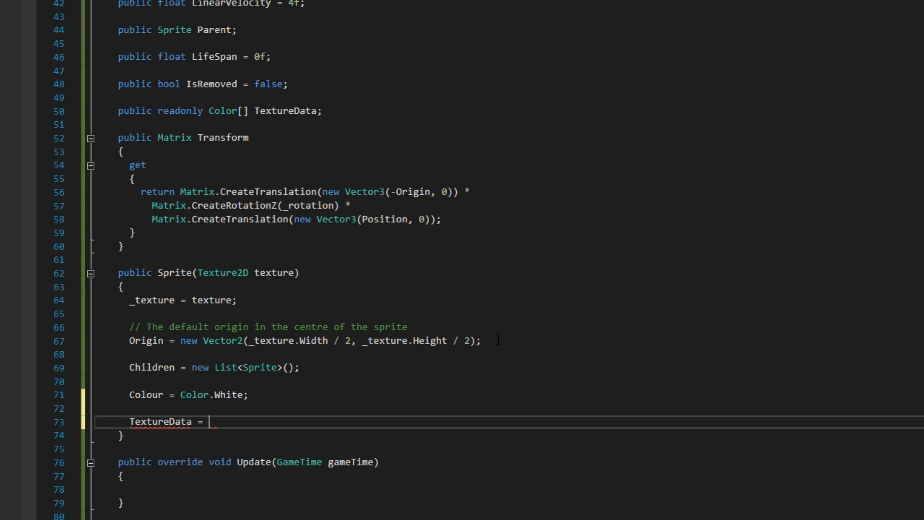
type("new Colo")
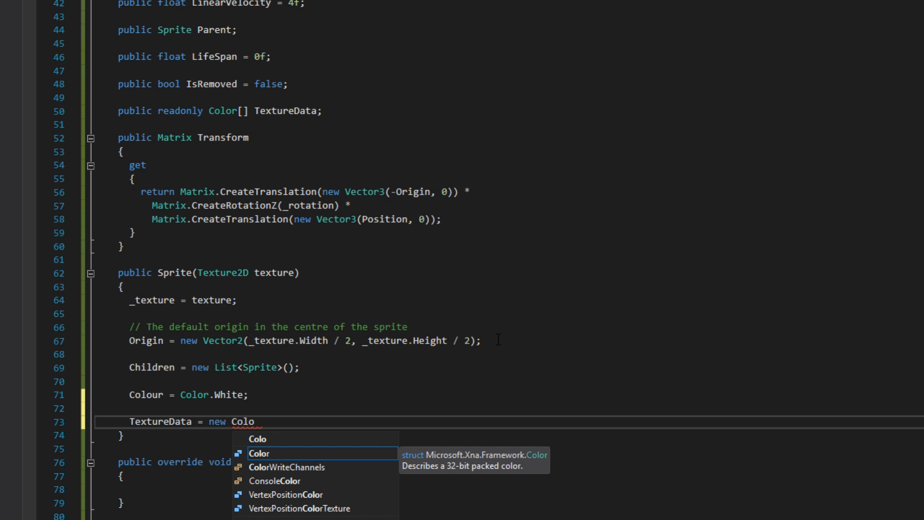
type("[_texture.Width * _texture.Height];")
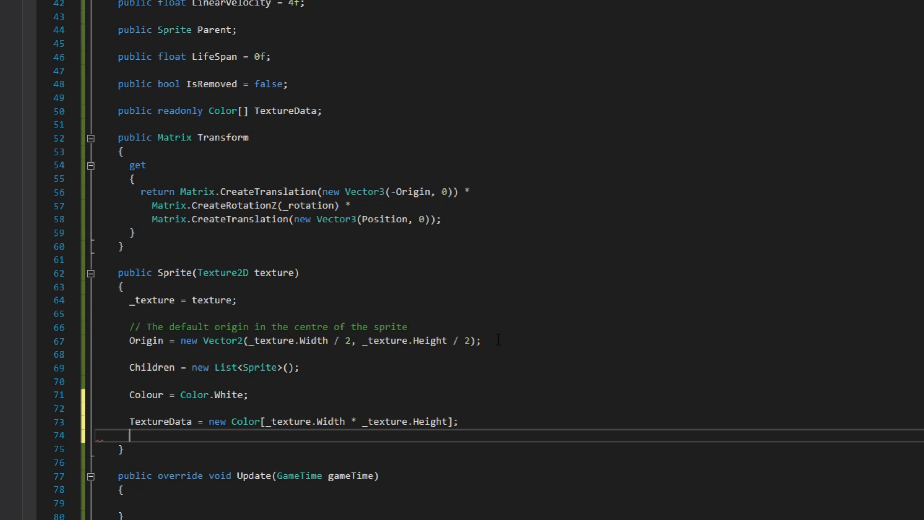
type("_texture.GetData(TextureData);")
type("public virtual")
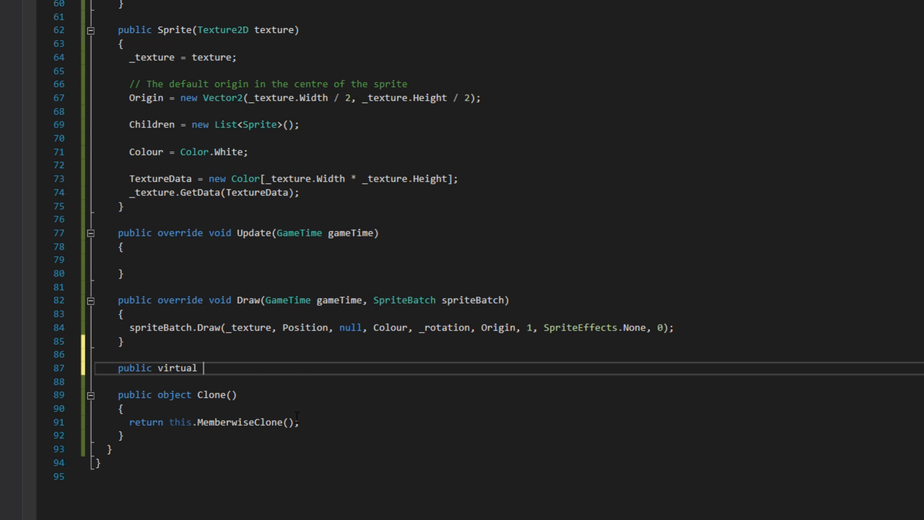
Declare 'public virtual void OnCollide(Sprite sprite)' with an empty body below Draw in Sprite.cs.
type("void OnCollide")
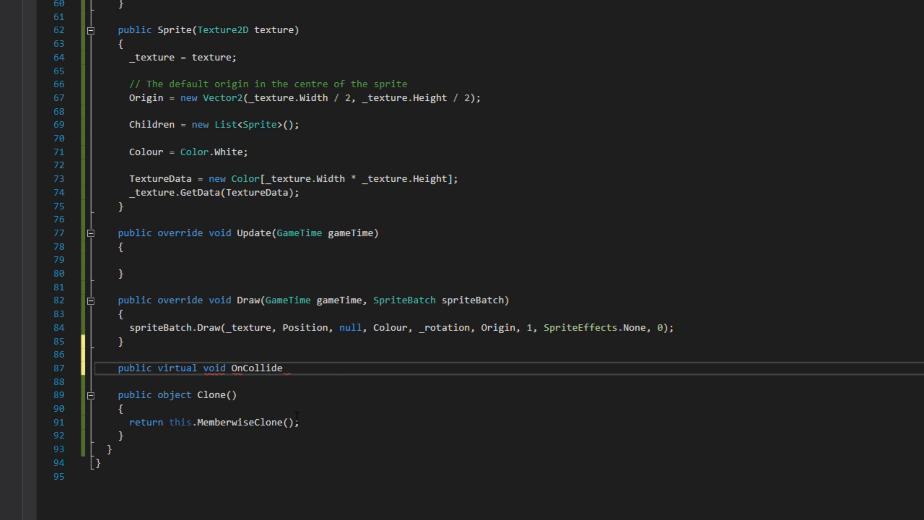
type("(Sprite sprite)")
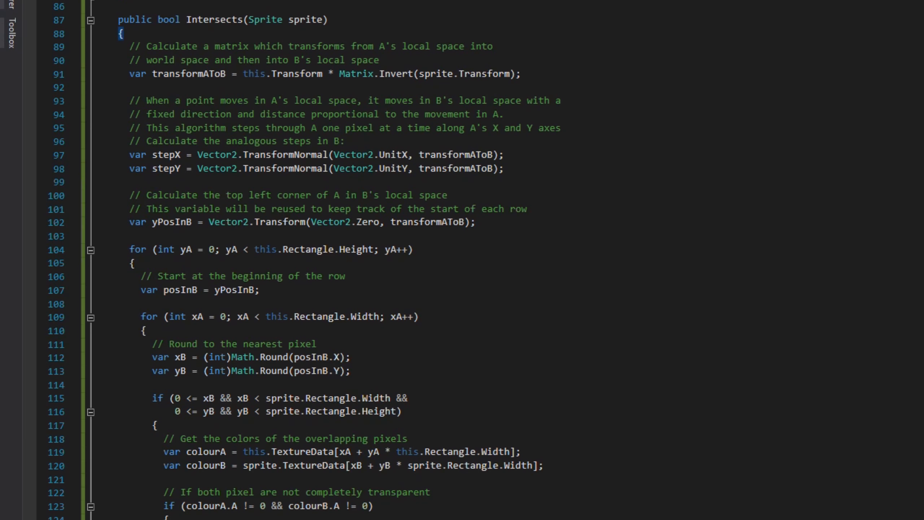
Scroll through the pasted per-pixel Intersects(Sprite sprite) method down to its final 'return false'.
scroll("down", 3)
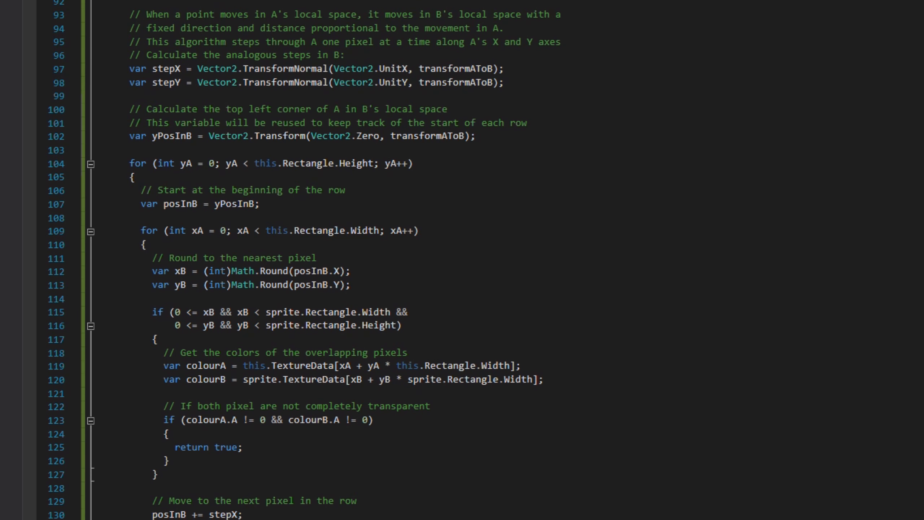
scroll("down", 3)
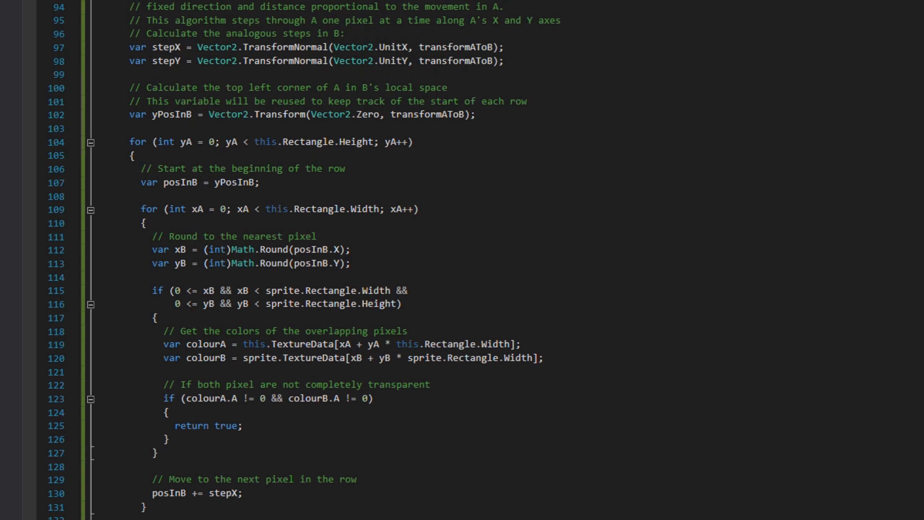
scroll("down", 3)
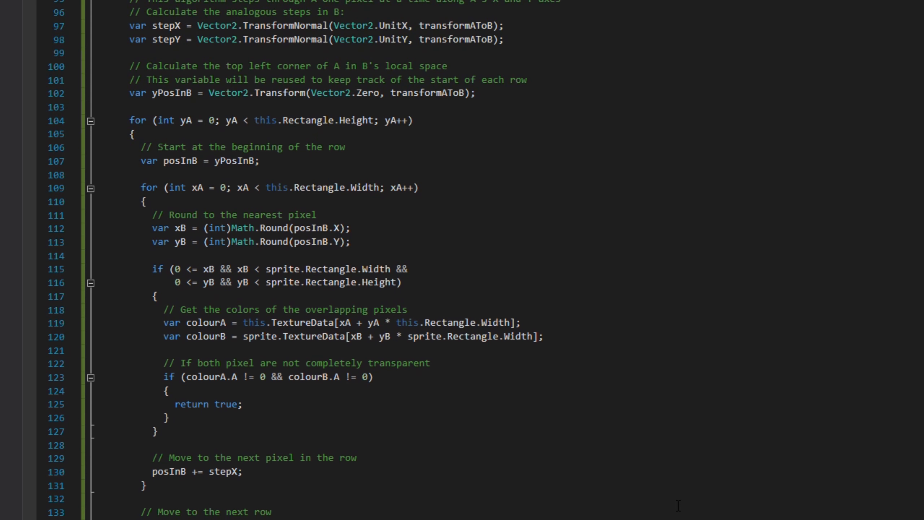
scroll("down", 3)
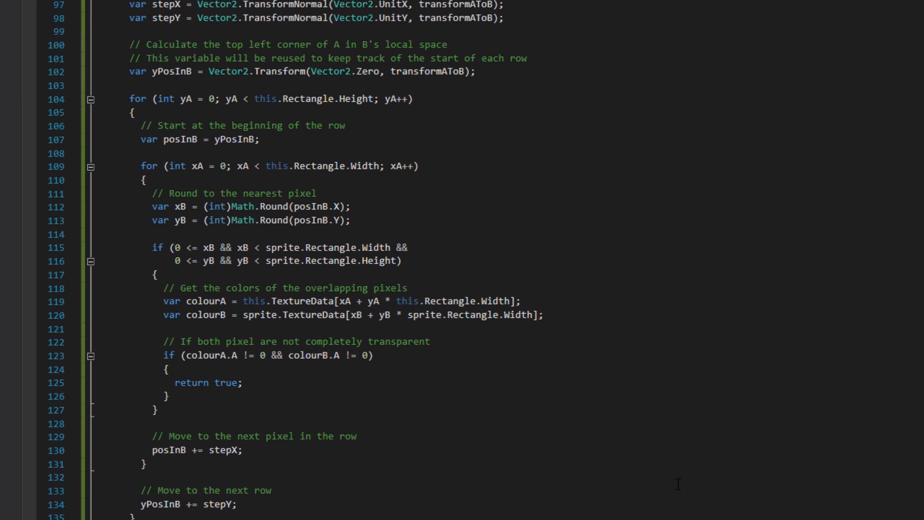
scroll("down", 3)
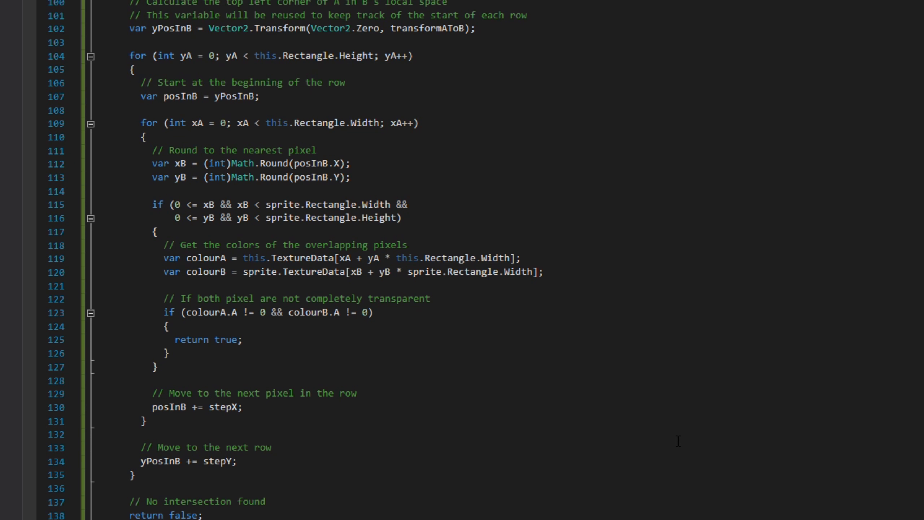
scroll("down", 3)
type("public override o")
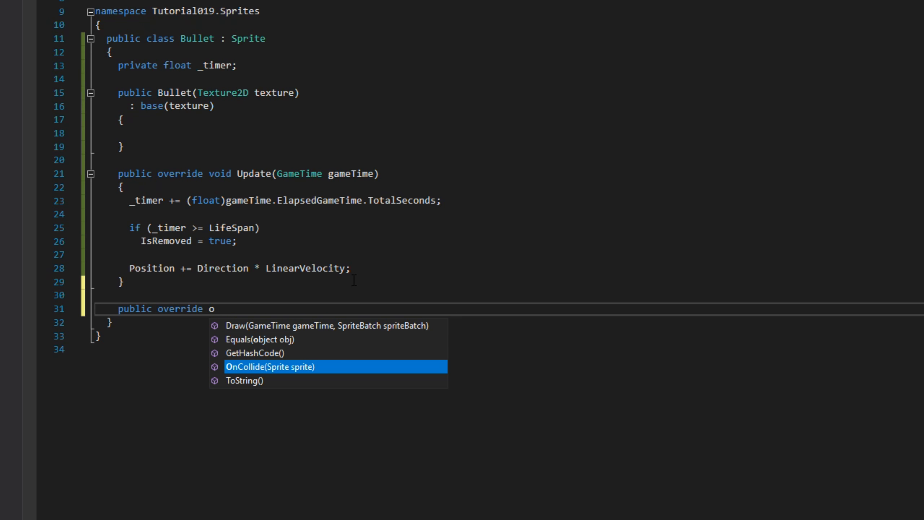
Override OnCollide in Bullet: return early for this.Parent or another Bullet, otherwise set IsRemoved = true.
key("Tab")
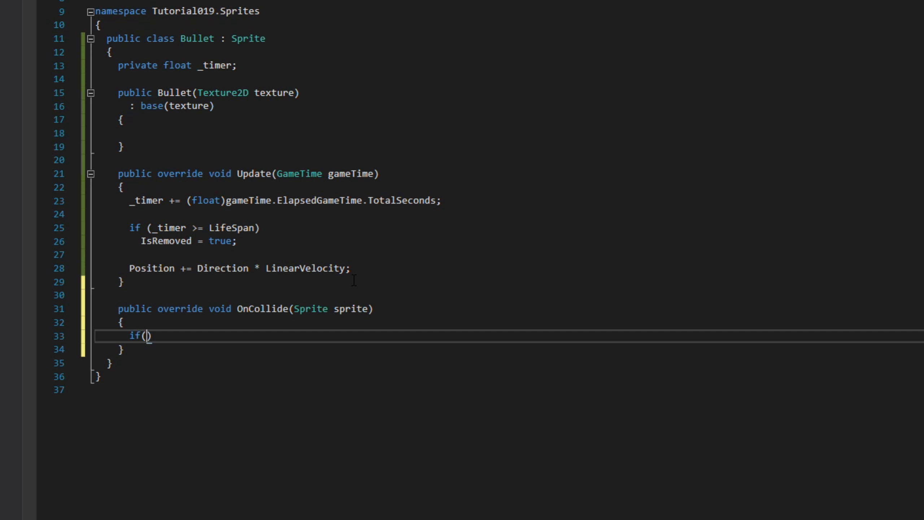
type("sprite ==")
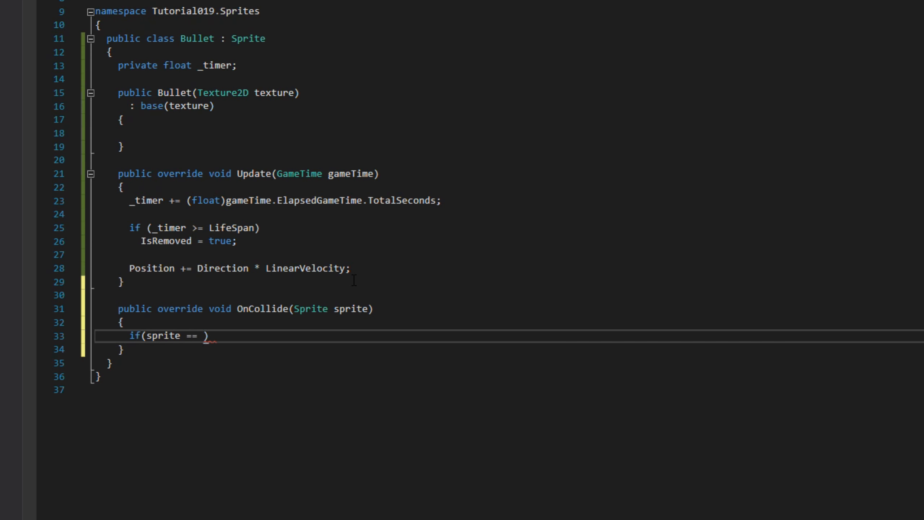
type("this.Parent")
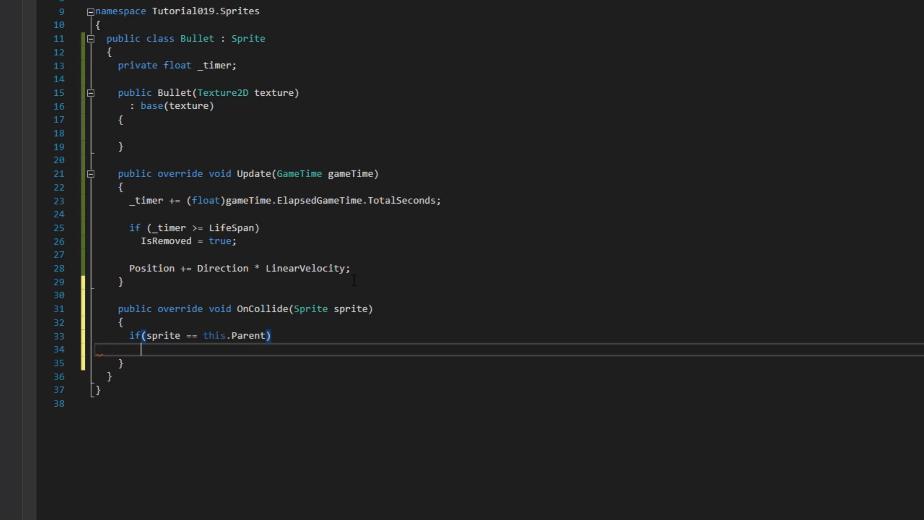
type("return;")
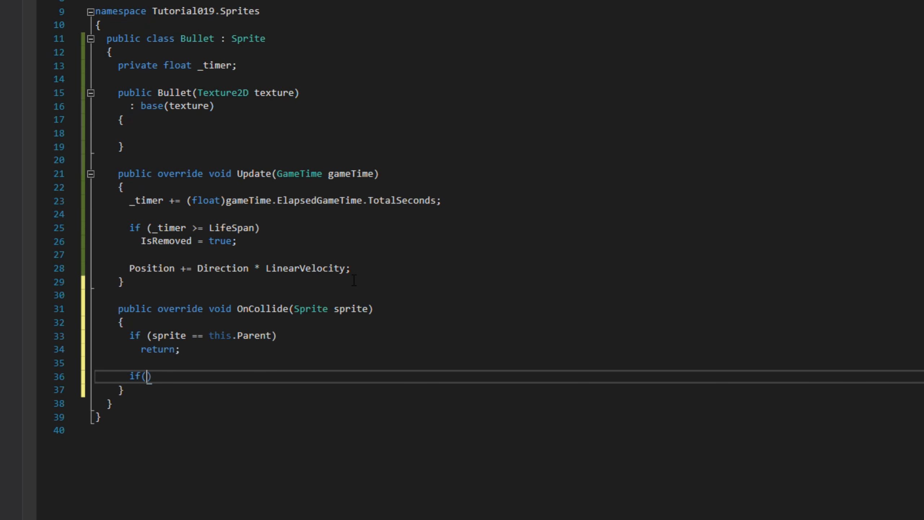
type("sprite is Bullet")
type("return")
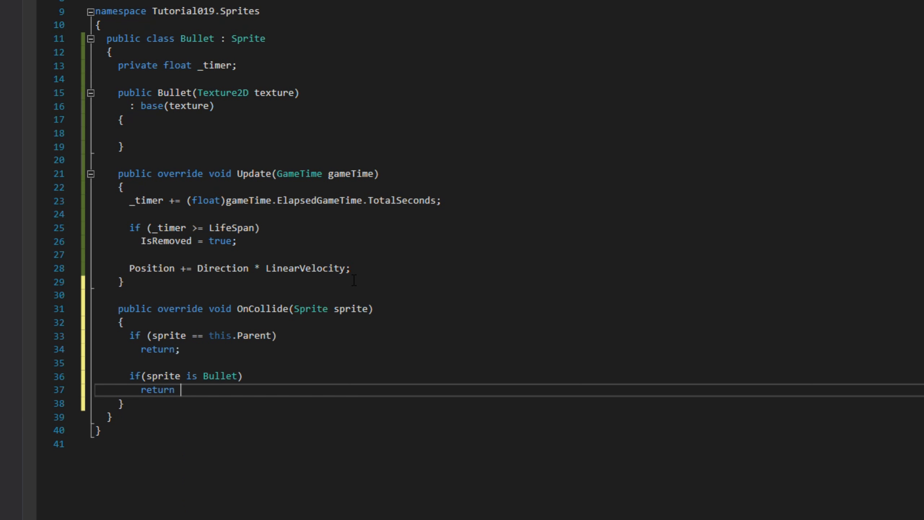
type("isRE")
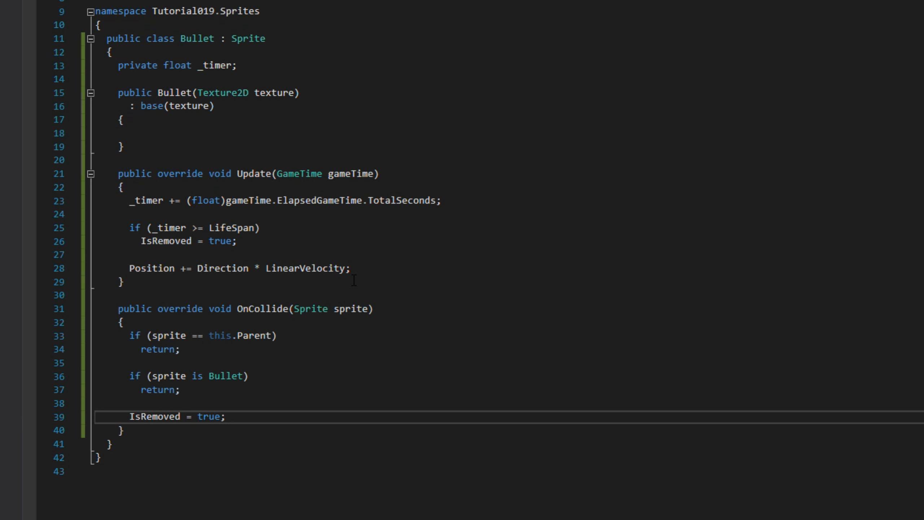
left_click(226, 416)
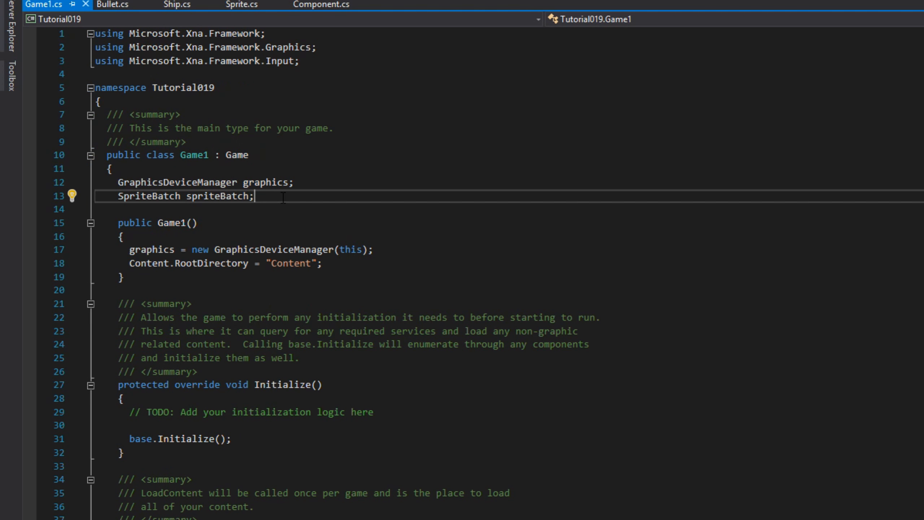
Declare 'private List<Sprite> _sprites' in Game1 with the Collections.Generic and Sprites usings.
type("private List<Sprite>")
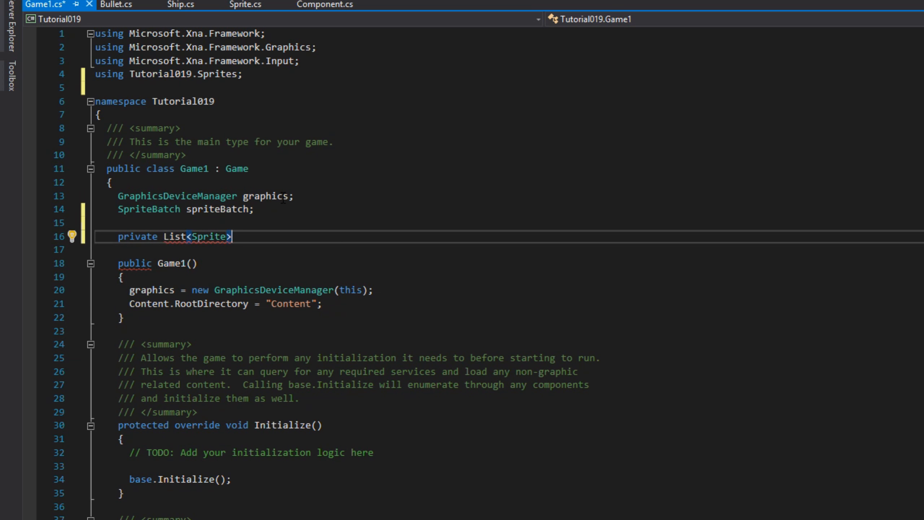
type("_sprite")
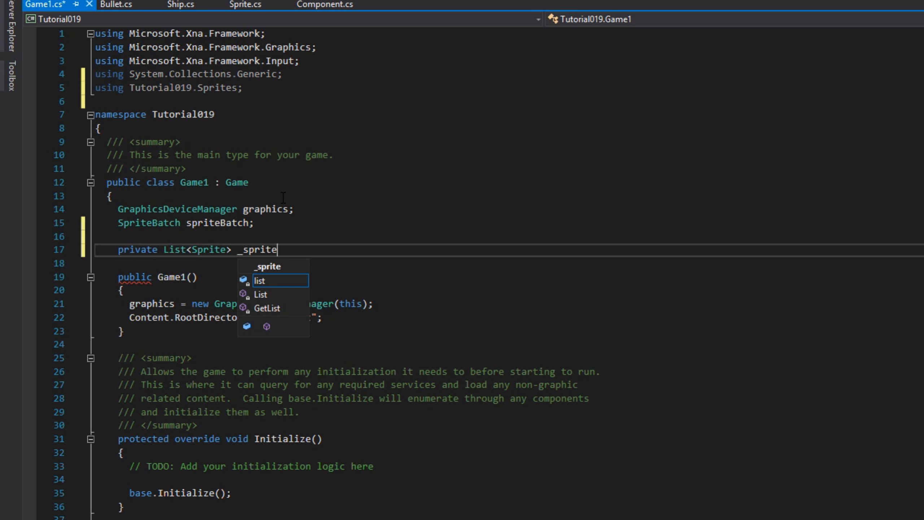
scroll("down", 3)
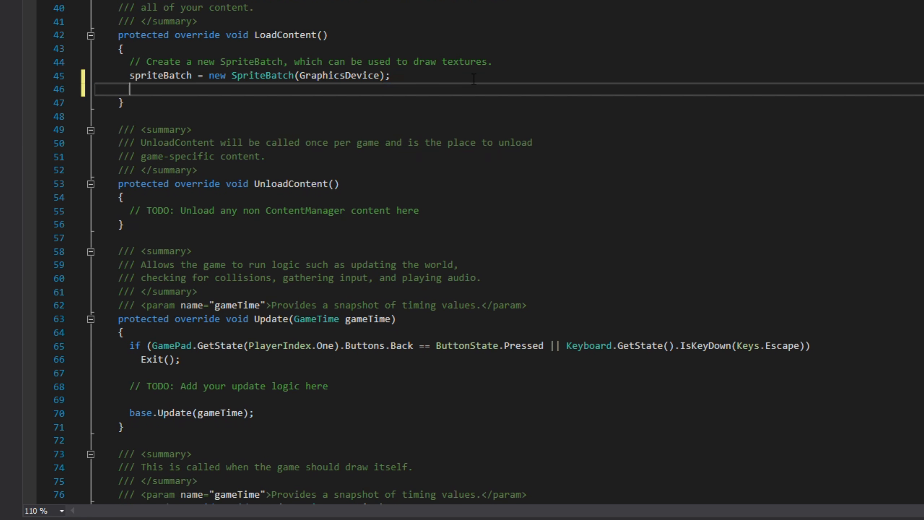
In LoadContent, load the ship texture and create bulletPrefab as a new Bullet from the Bullet texture.
type("var ship")
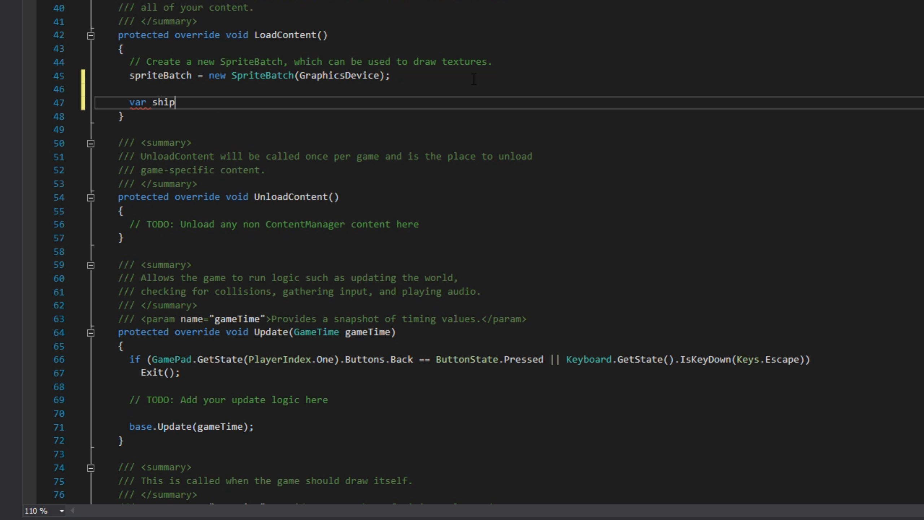
type("Texture = Cont")
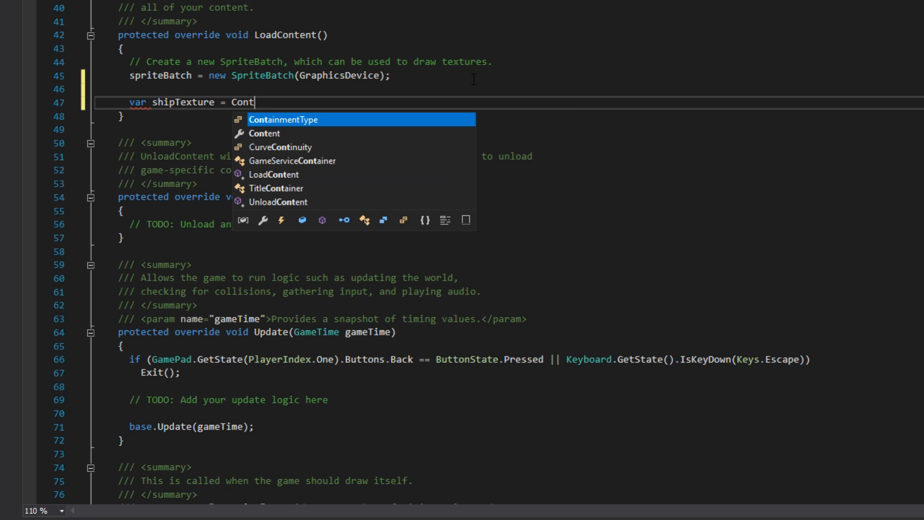
type(".Load<Texture2D>(\"Player\");")
type("var")
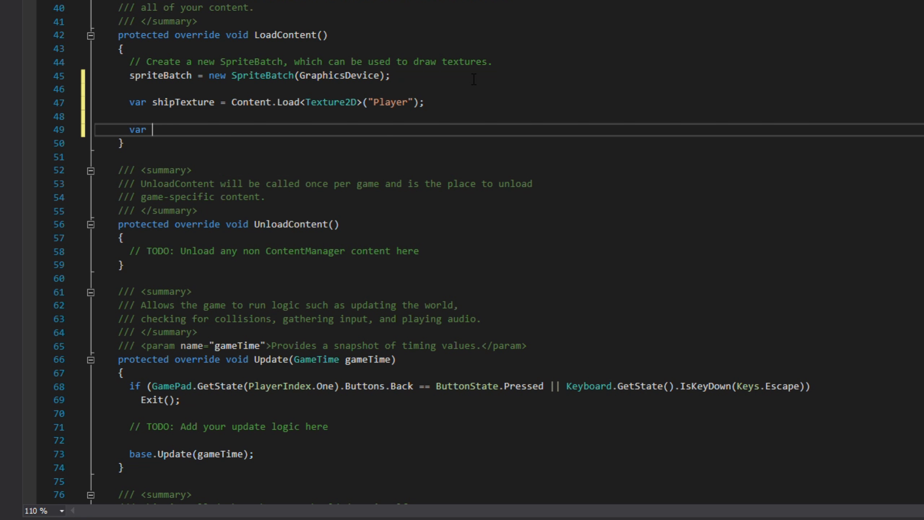
type("bulletPrefa")
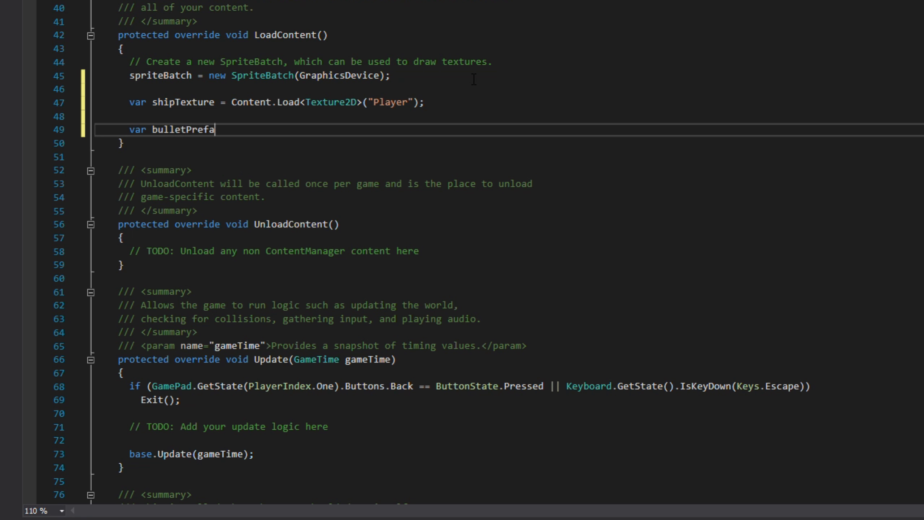
type("b = new B")
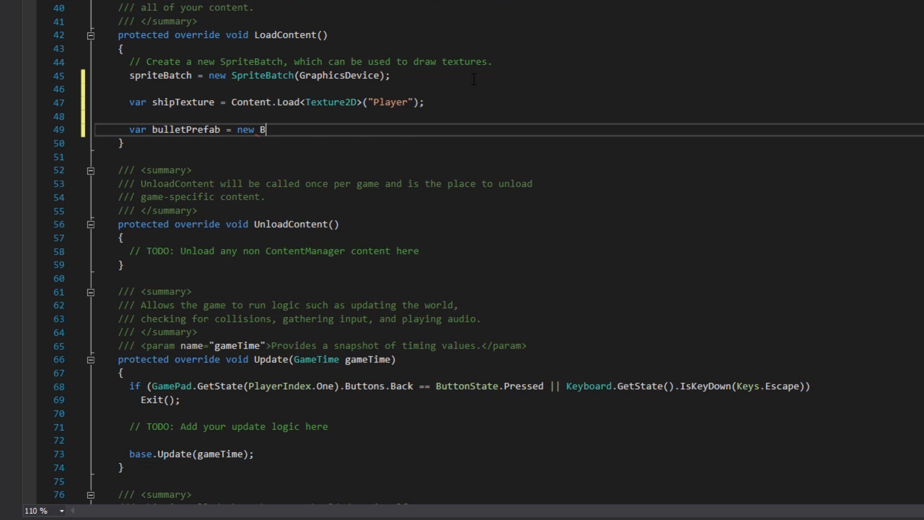
type("ullet(Content.Load<Texture2D>(\"")
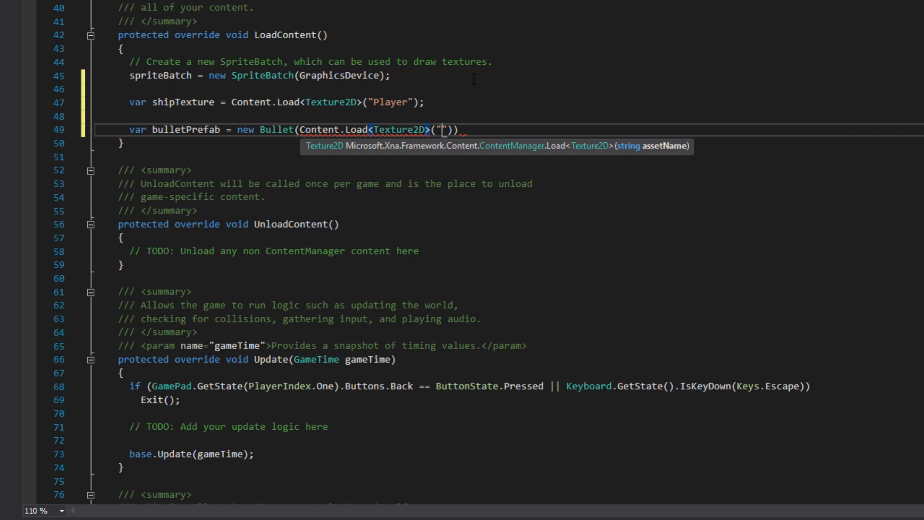
type("Bullet")
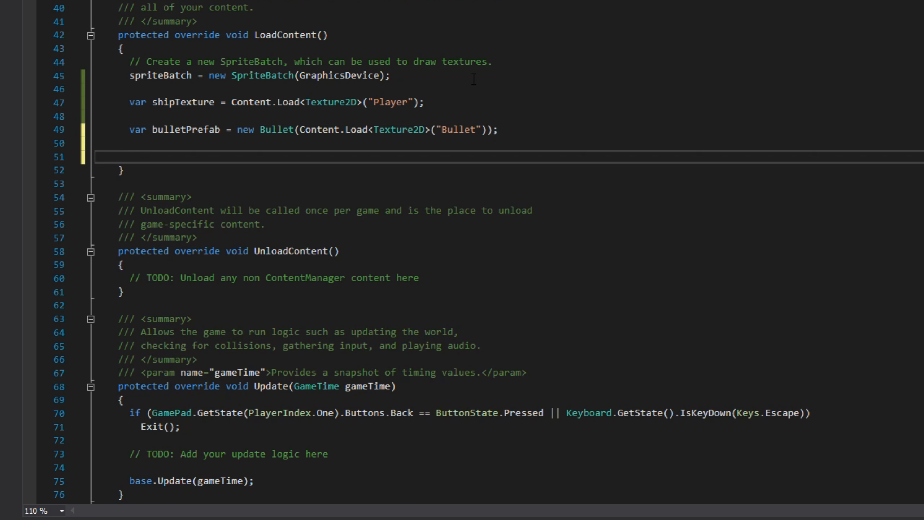
Initialize _sprites with a green Ship at (100, 100), a red Sprite and a red Enemy_1 Sprite without a bullet.
type("_sprites = new List<Sprite>(")
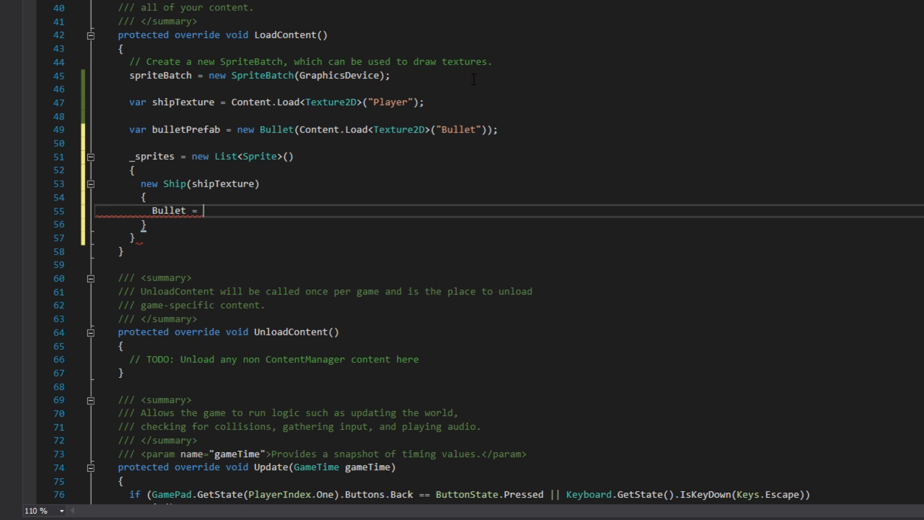
type("bulletPrefab,")
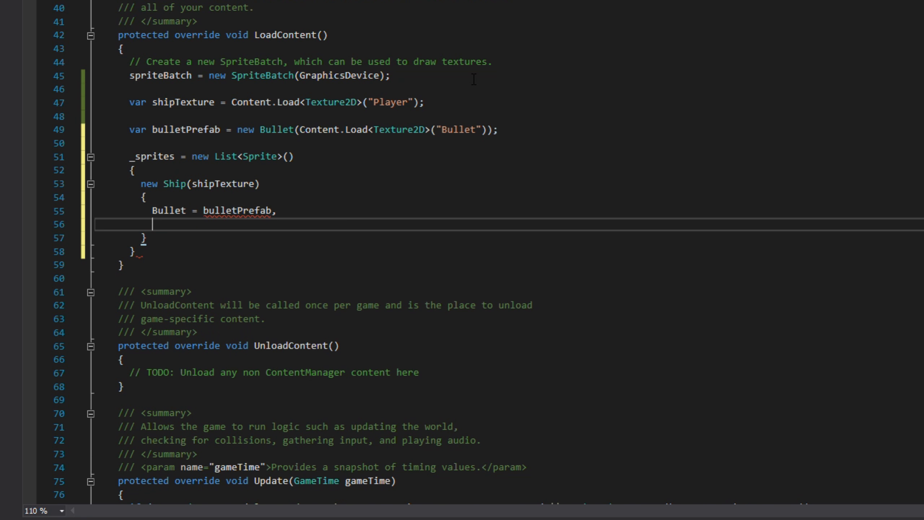
type("Position = new Vector2")
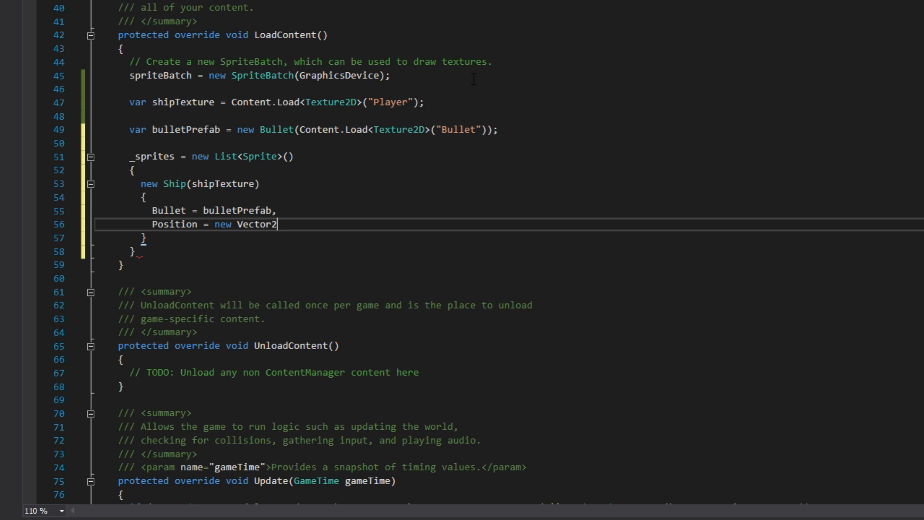
type("(100, 100),")
type("Colour = Color.G")
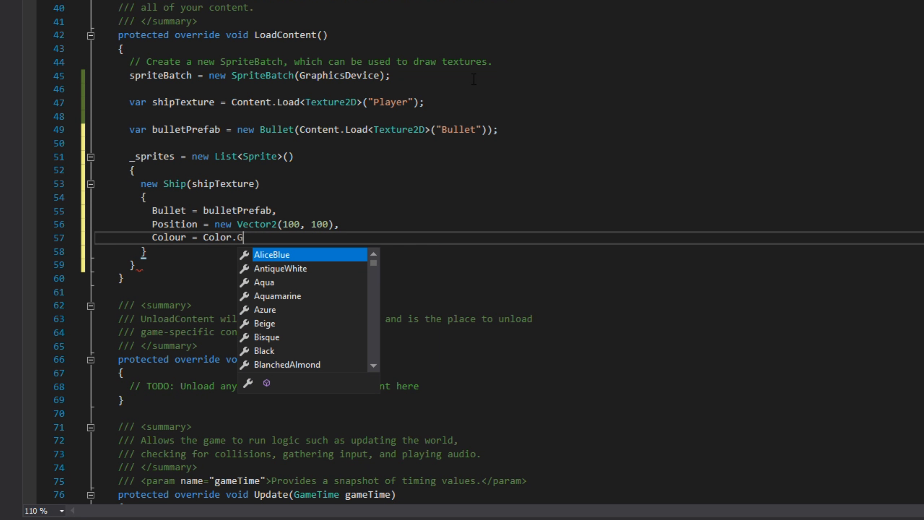
type("reen,")
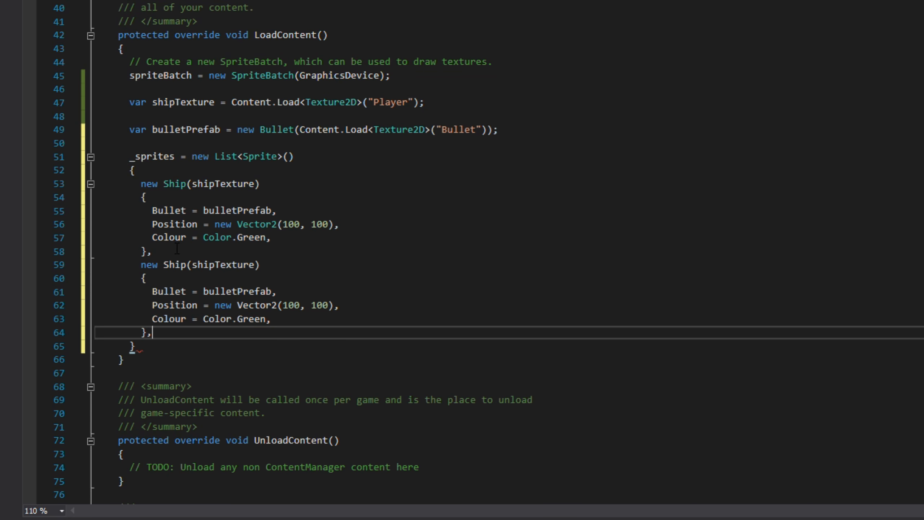
type("Sprite")
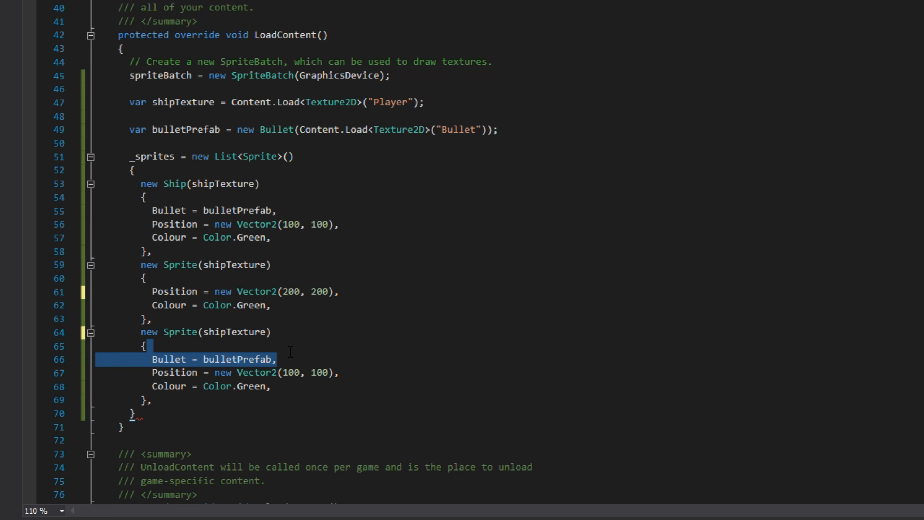
key("Delete")
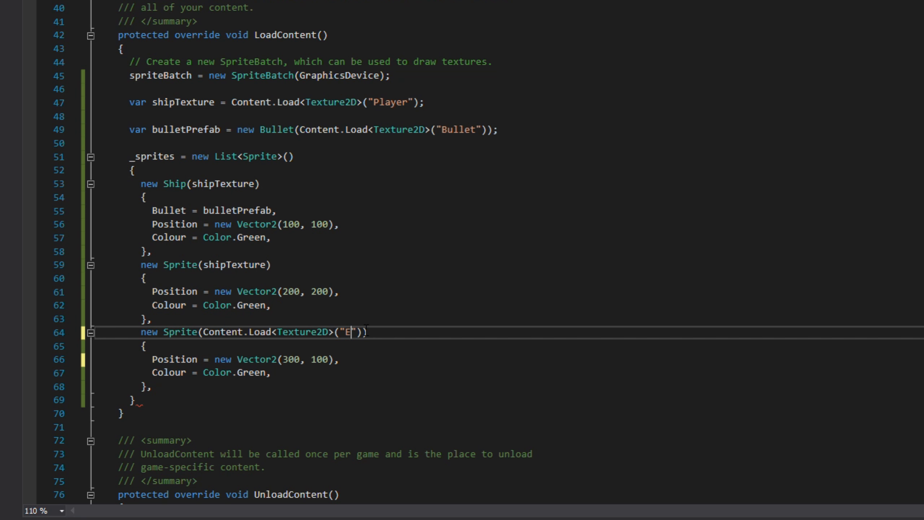
type("nemy_1")
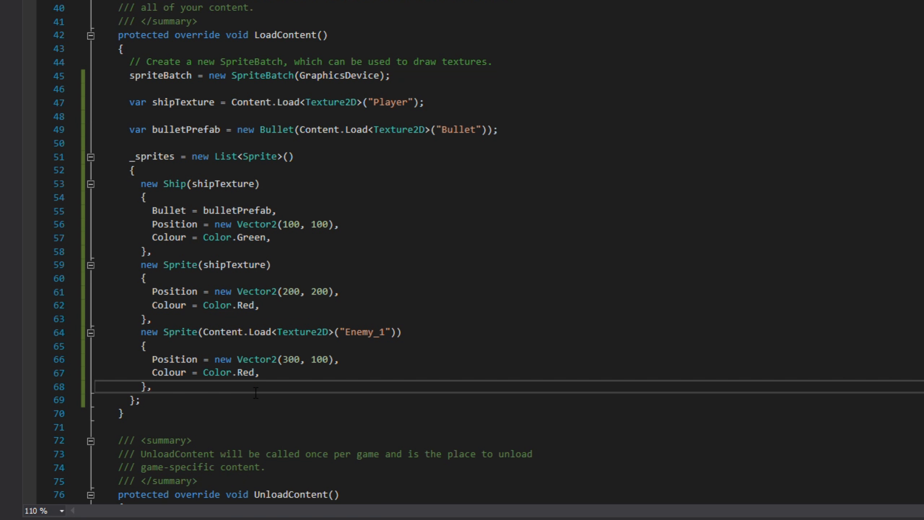
Replace Update's TODO with a foreach calling sprite.Update(gameTime) for every sprite in _sprites.
scroll("down", 3)
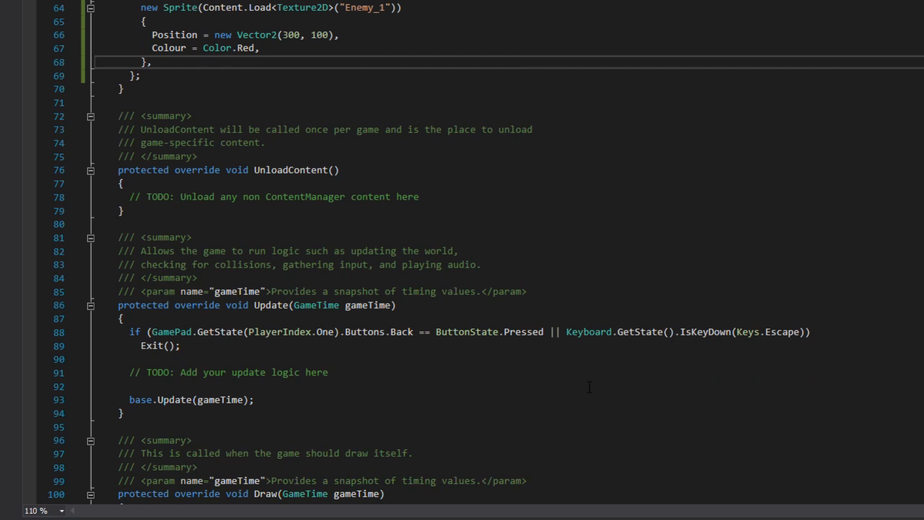
scroll("down", 3)
type("foreach(")
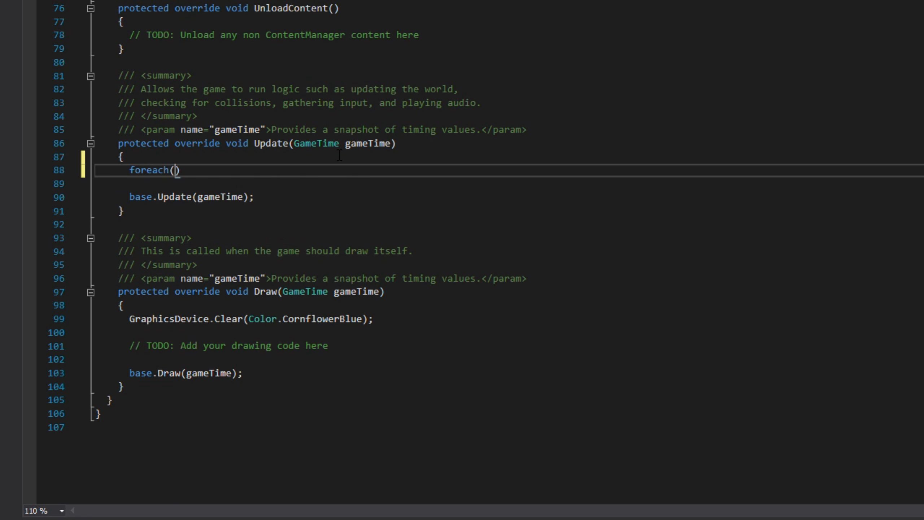
type("var sprite in _sprites")
left_click(509, 183)
type("sprite.Up")
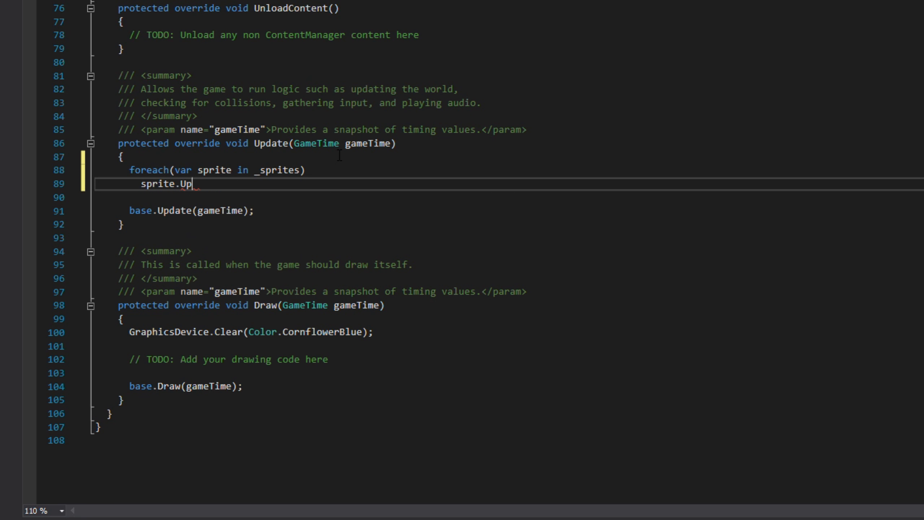
type("date(gameTime);")
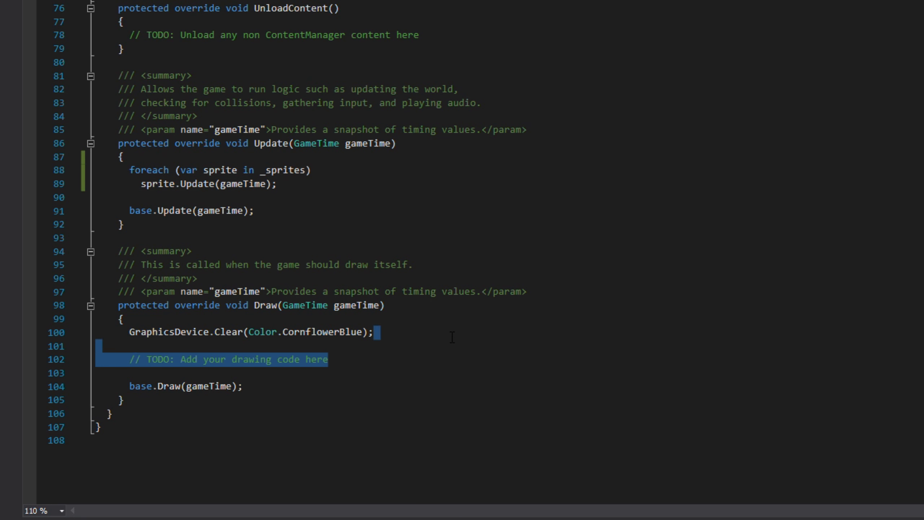
In Draw, wrap a foreach calling sprite.Draw(gameTime, spriteBatch) between spriteBatch.Begin and End.
type("spriteBatch.Begin();")
type("spriteBatch.End();")
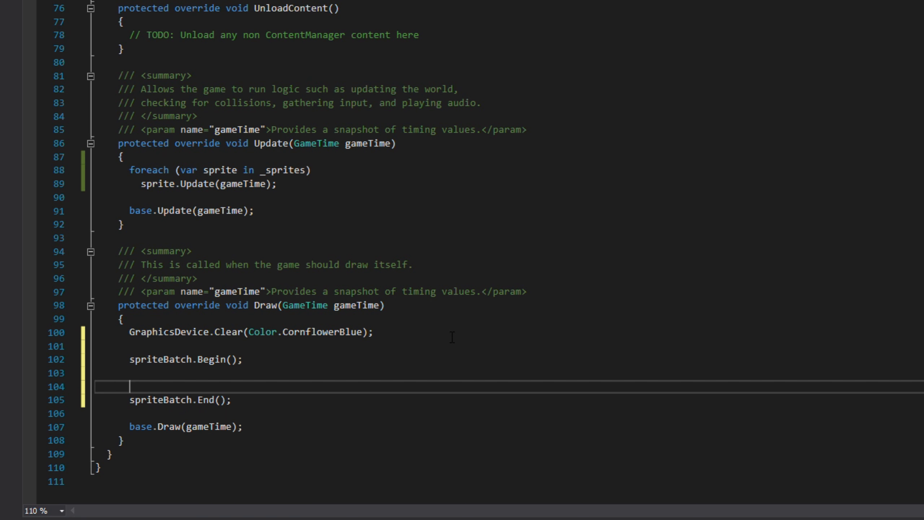
type("foreac")
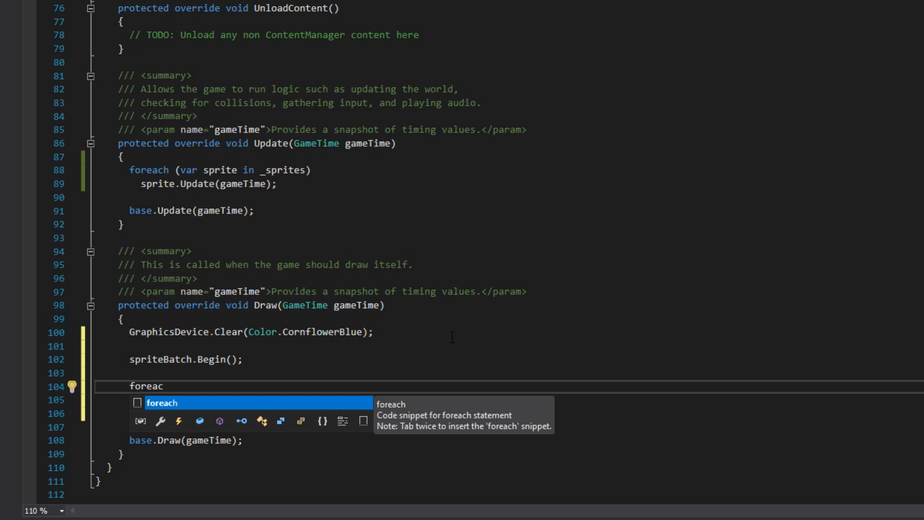
key("Tab")
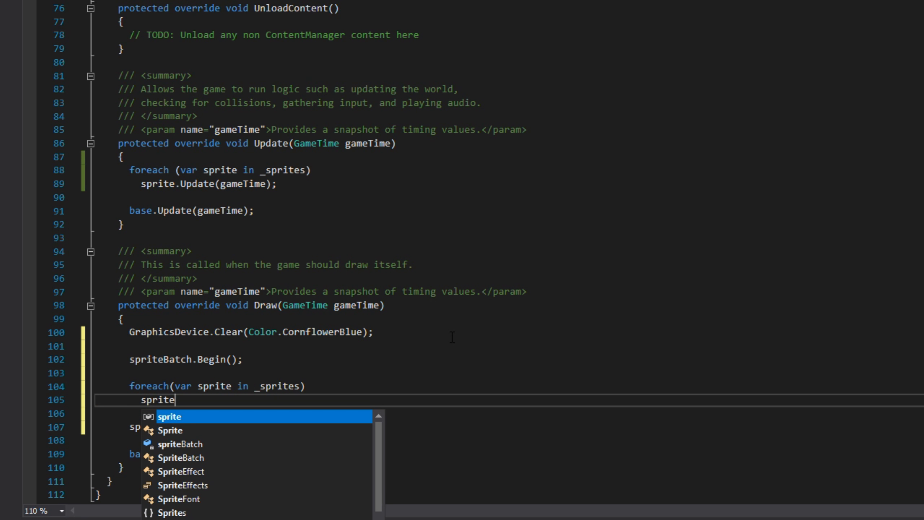
type(".Draw(gameTime, spriteBatch);")
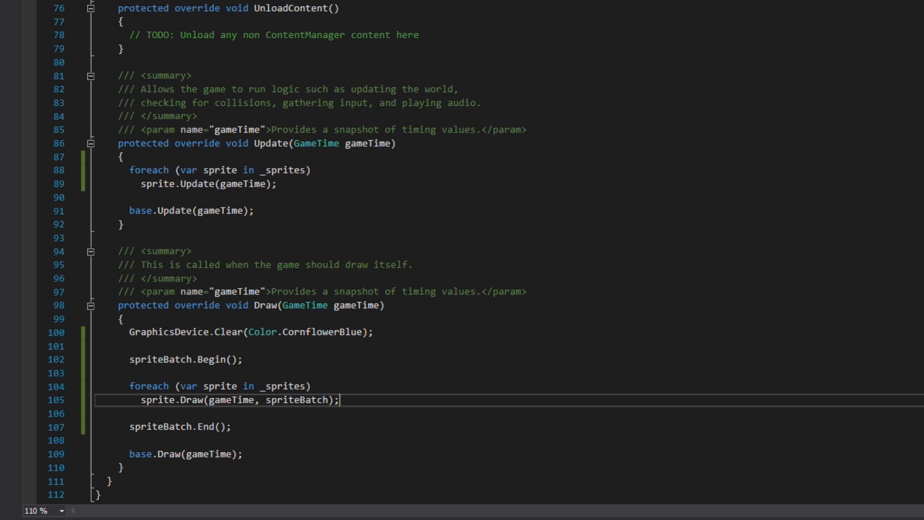
mouse_move(238, 266)
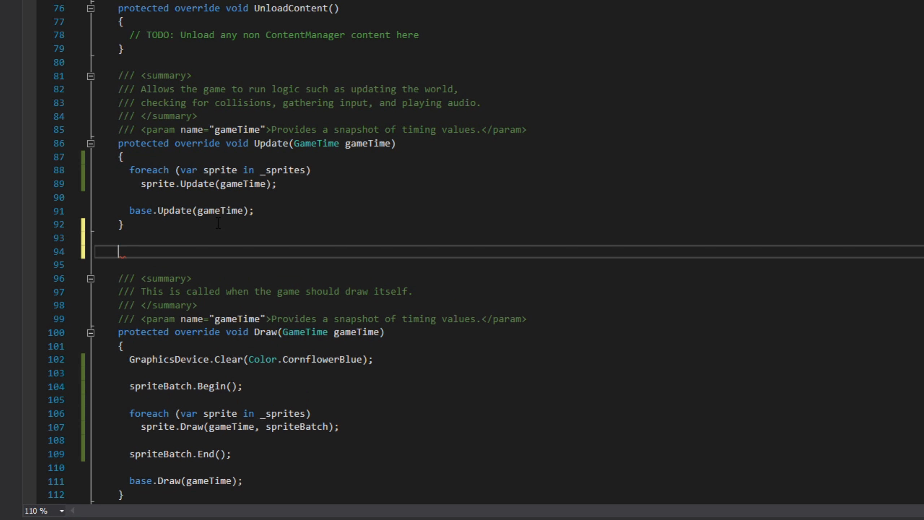
Declare protected void PostUpdate(GameTime gameTime) with comment 1: check collision between all current sprites.
type("protected")
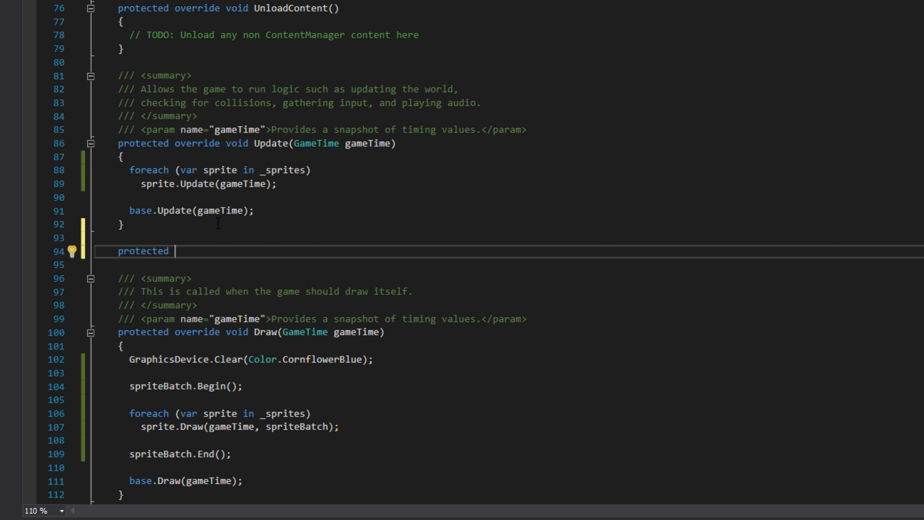
type("void Pos")
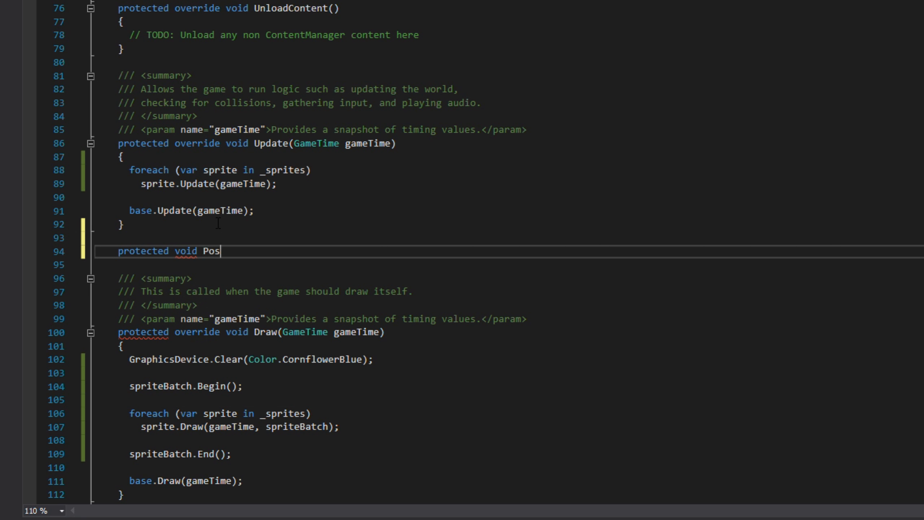
type("tUpdate(GameTime gameTime")
type("// 1.")
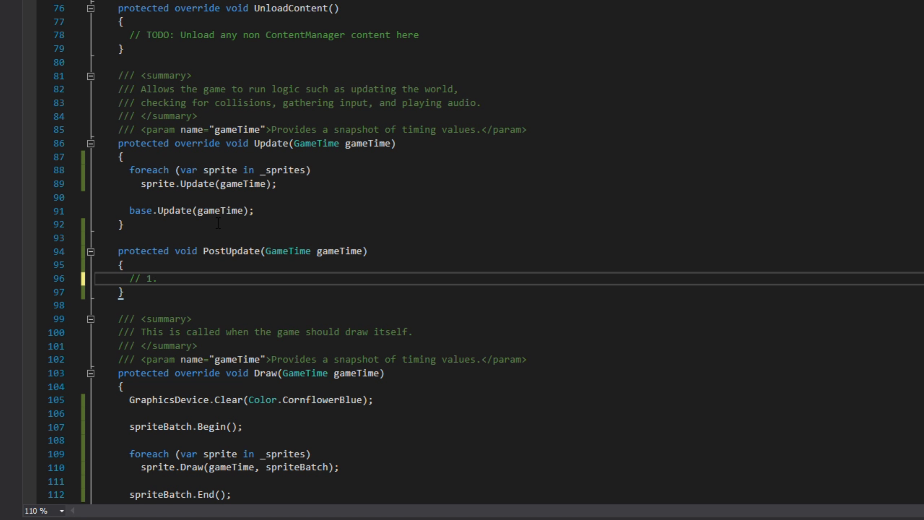
type("Check colli")
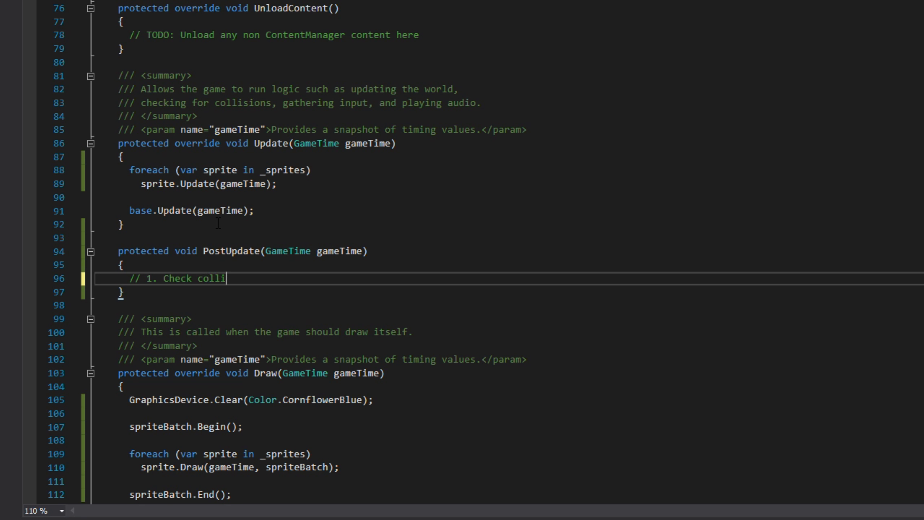
type("sion between")
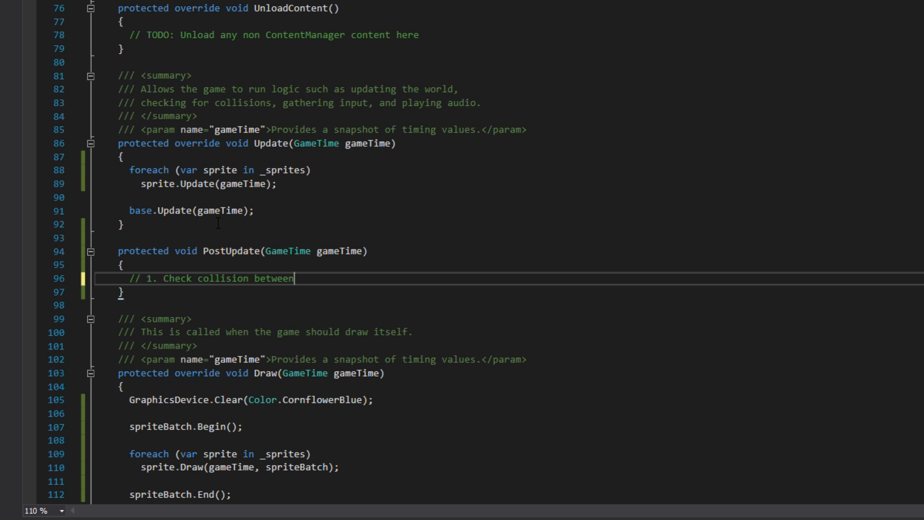
type("all current \"S")
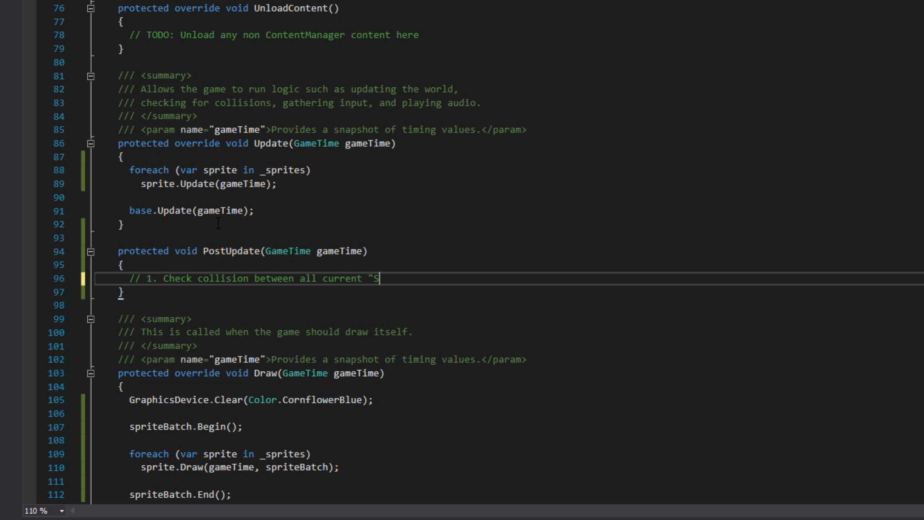
type("prites\"")
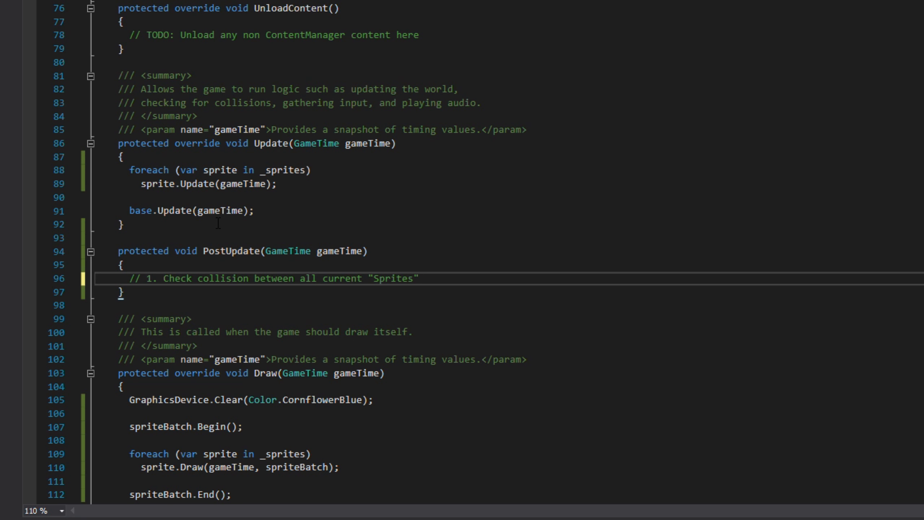
Add comments 2 and 3: add Children to the _sprites list, then remove all IsRemoved sprites.
type("// 2.")
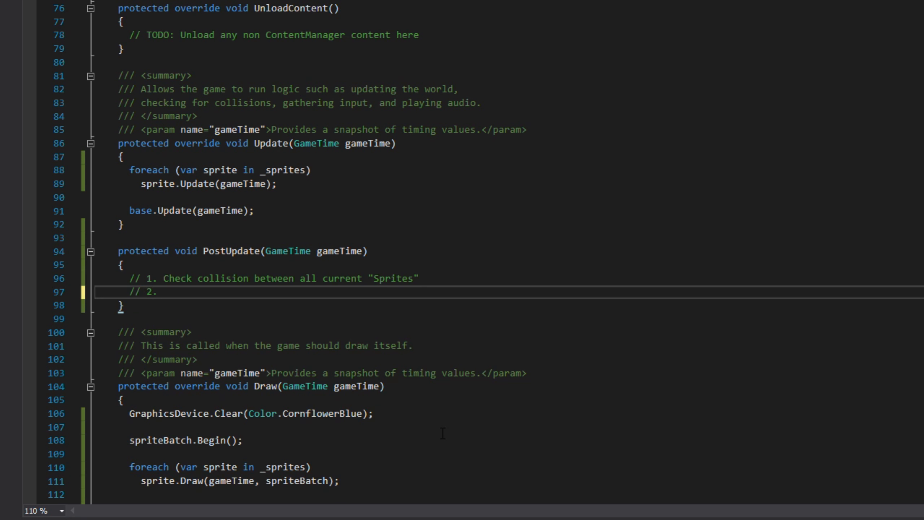
type("Add \"Children\" to the l")
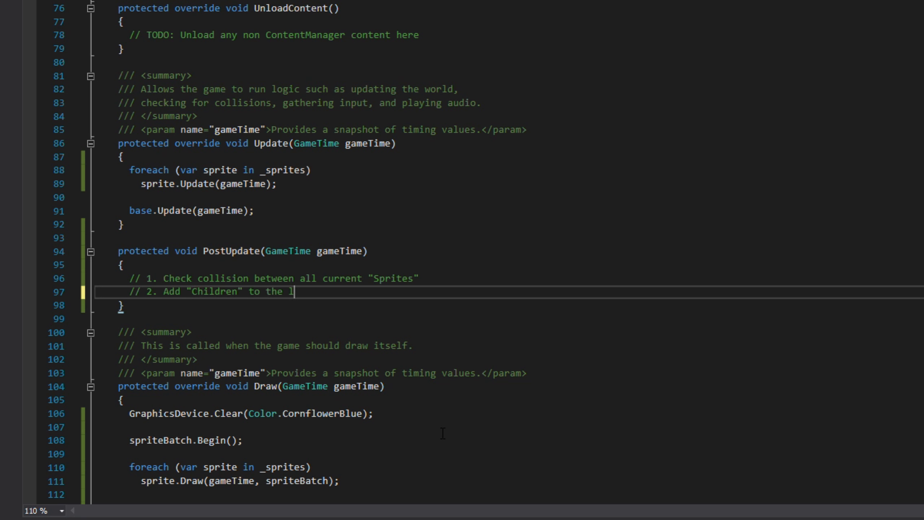
type("ist of \"_sprites\" and clear")
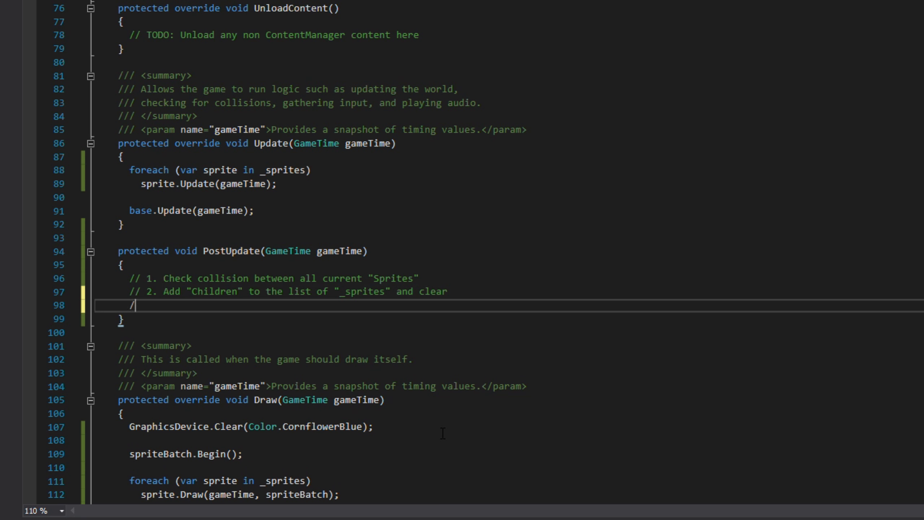
type("/ 3. Remove all \"IsRemoved")
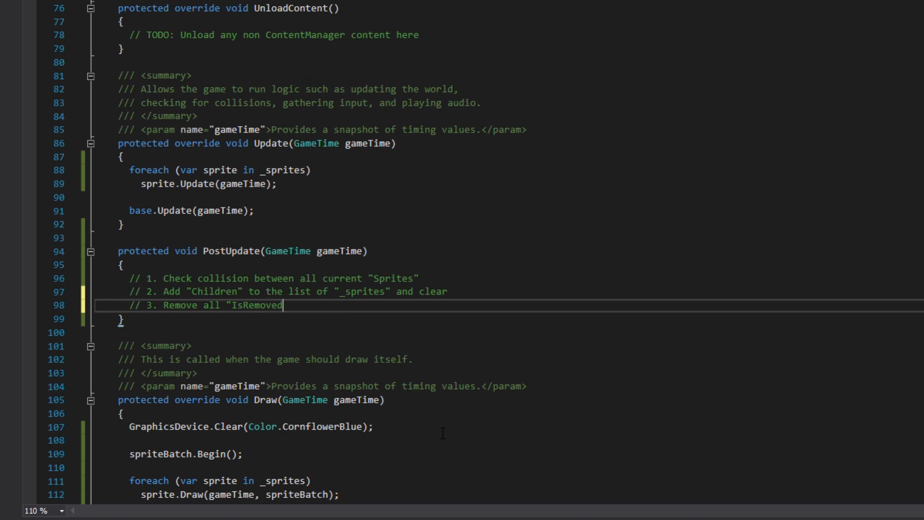
type("\" sprites")
type("foreach(var spriteA ")
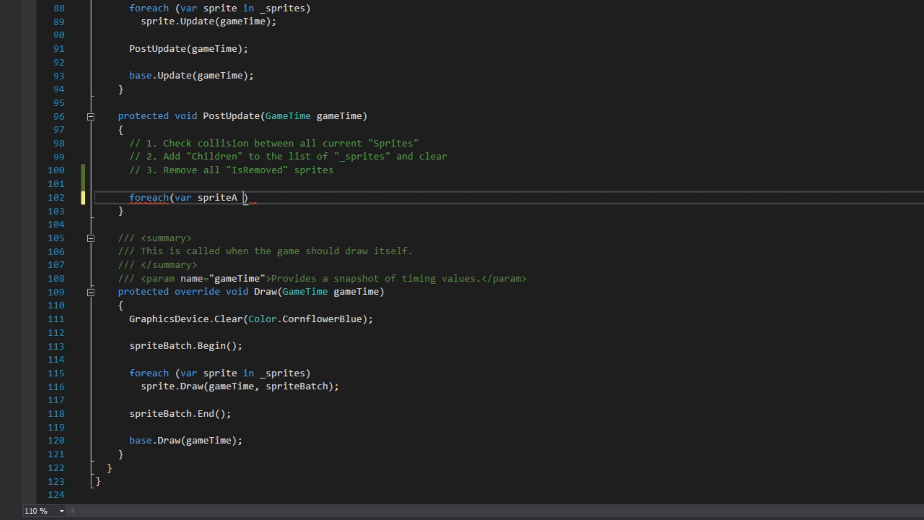
Write nested foreach loops over spriteA and spriteB in _sprites, continuing when they are the same sprite.
type("in _sprites)")
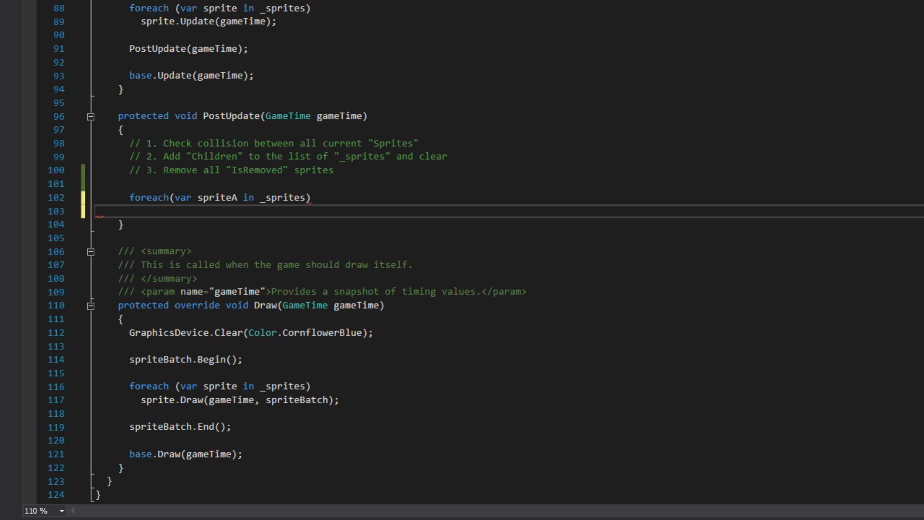
type("foreach(var")
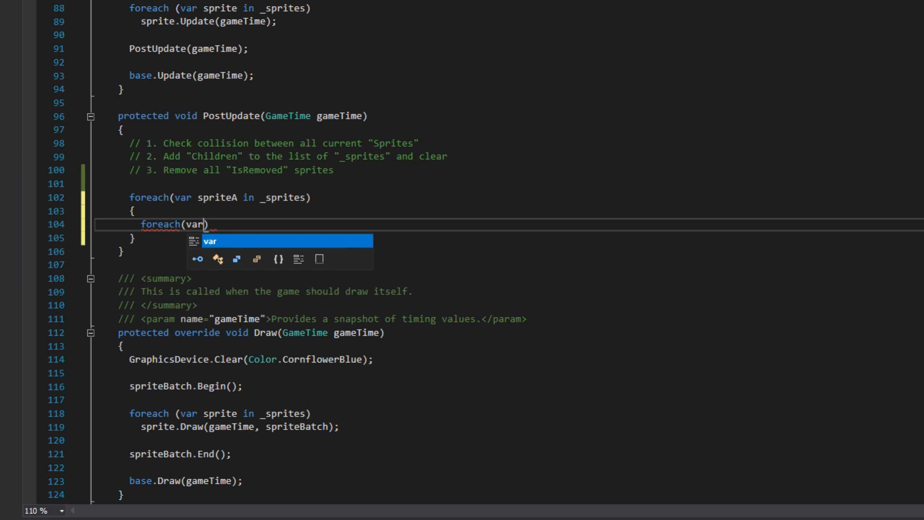
type("spriteB in _sprites")
type("{")
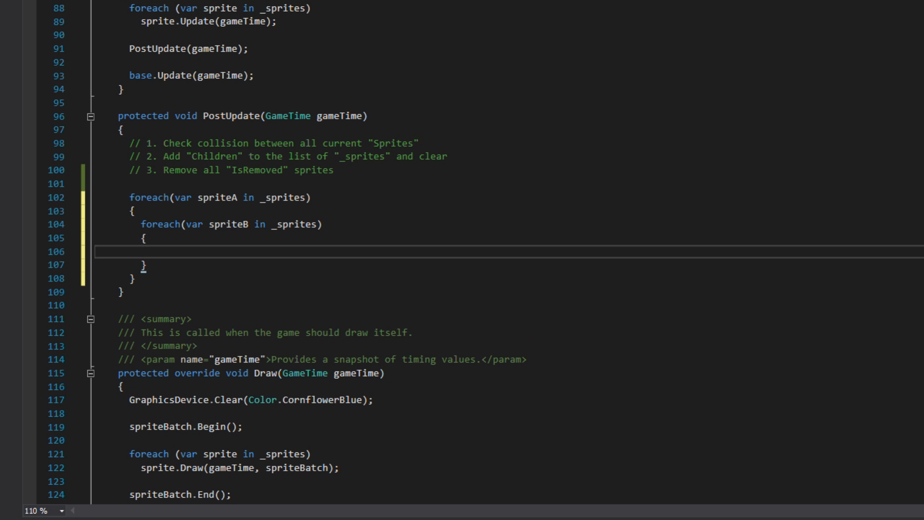
type("if(sprite")
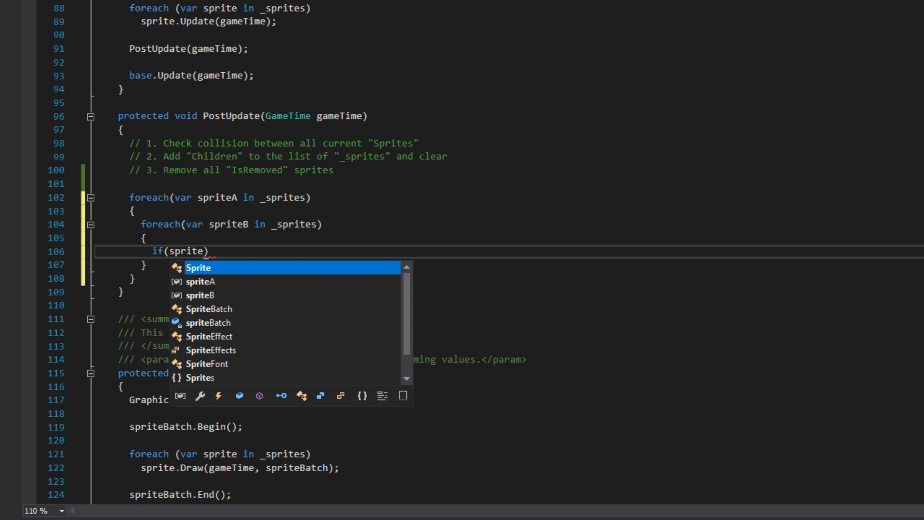
type("A == spriteB")
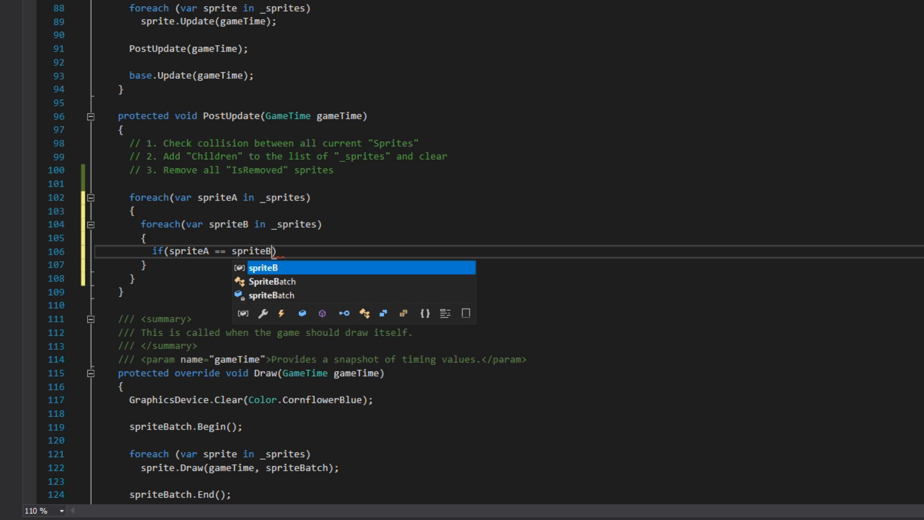
type("continue;")
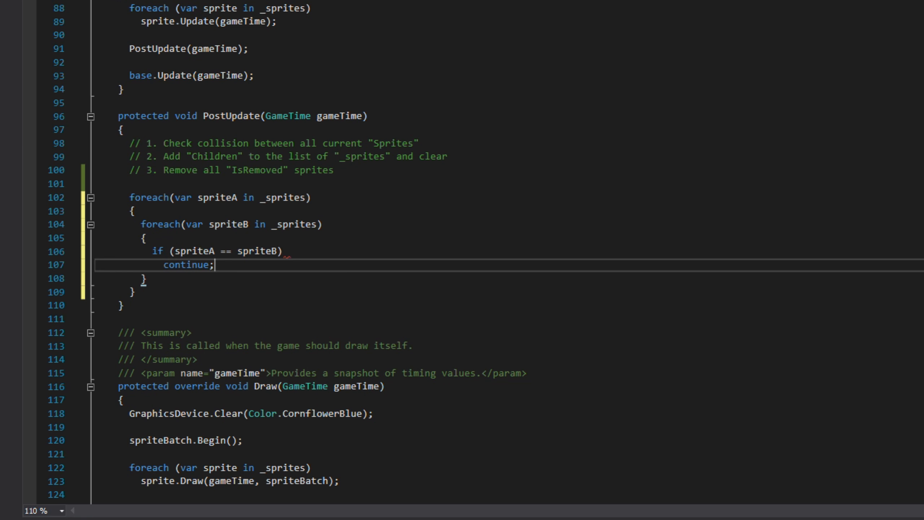
Call spriteA.OnCollide(spriteB) whenever spriteA.Intersects(spriteB).
type("if(spriteA.Intersects(spriteB")
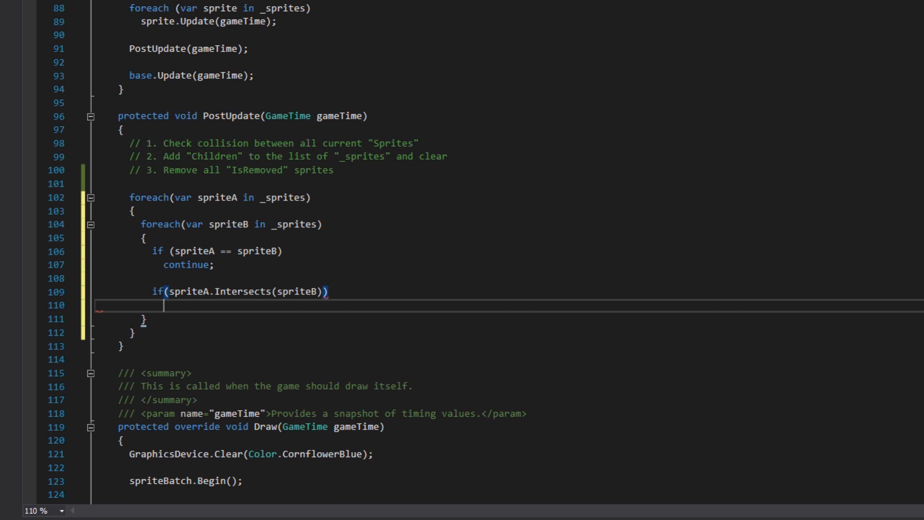
type("spriteA.On")
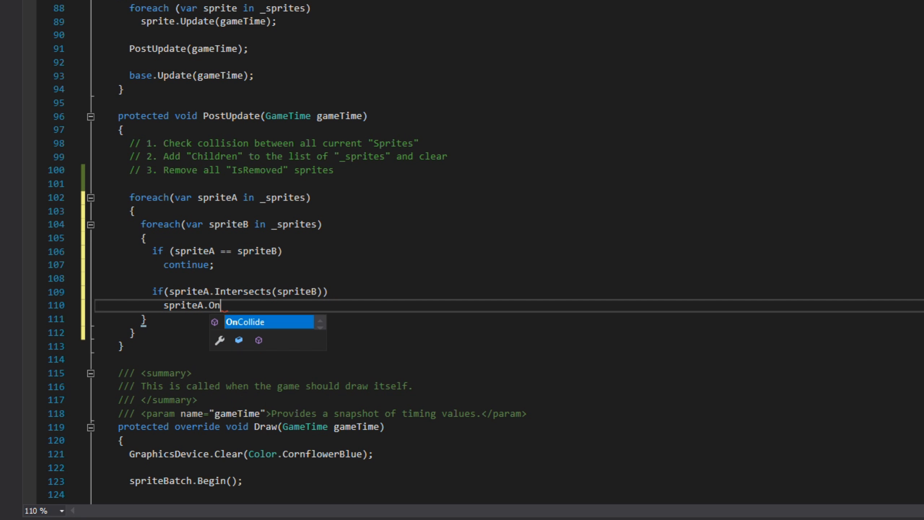
type("Collide(spriteB)")
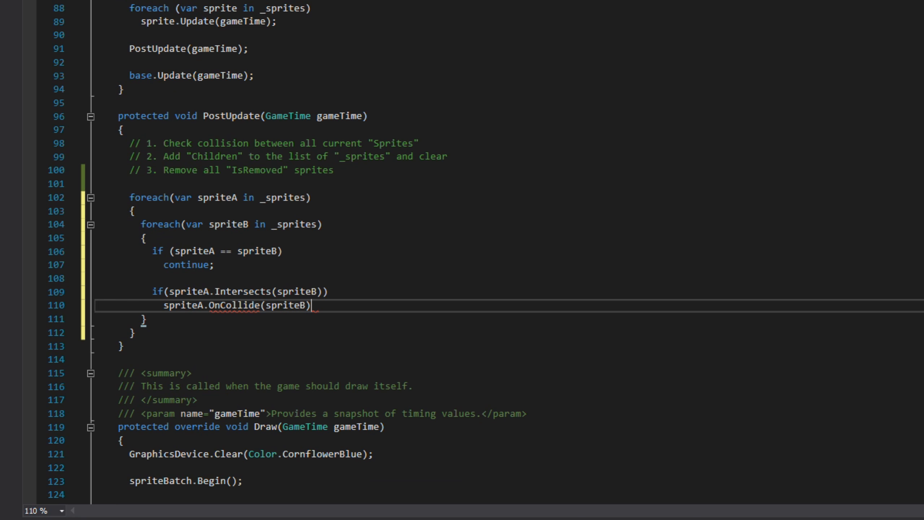
type(";")
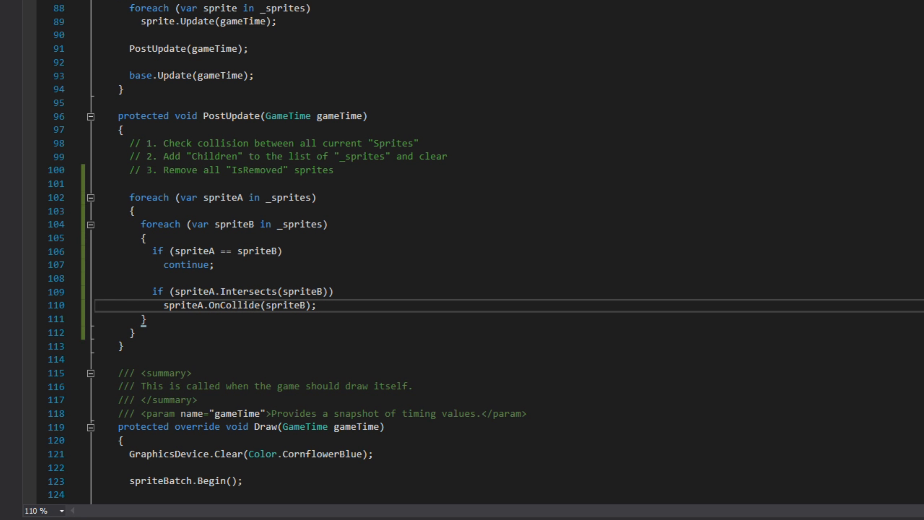
scroll("down", 3)
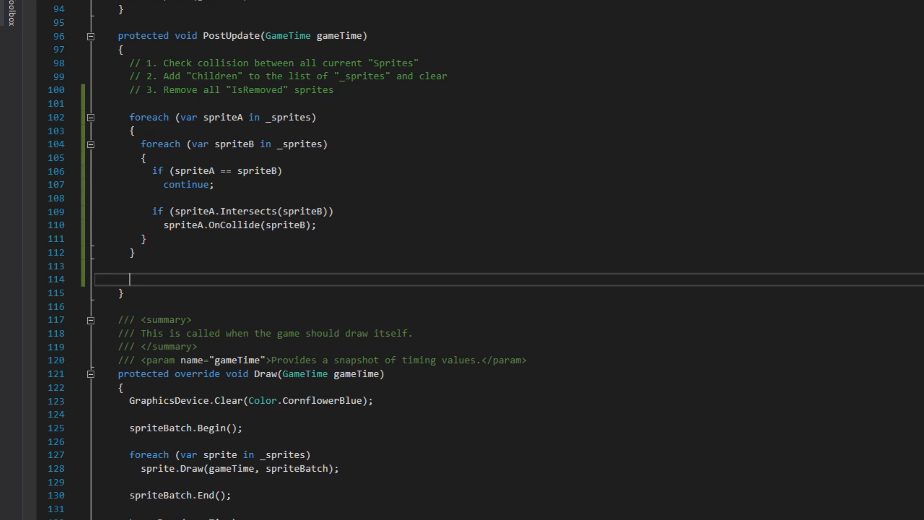
Loop i up to a saved _sprites.Count, adding every child in _sprites[i].Children to _sprites.
type("int cou")
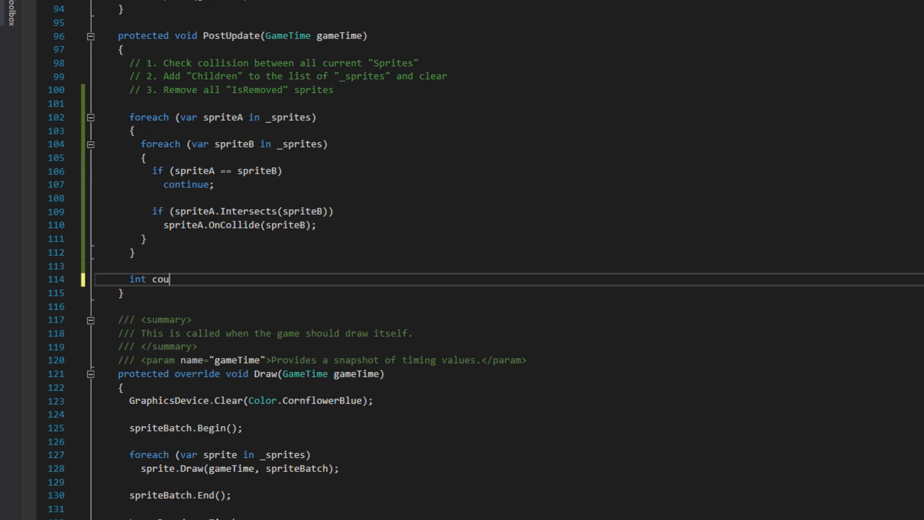
type("nt = _sprites.Count;")
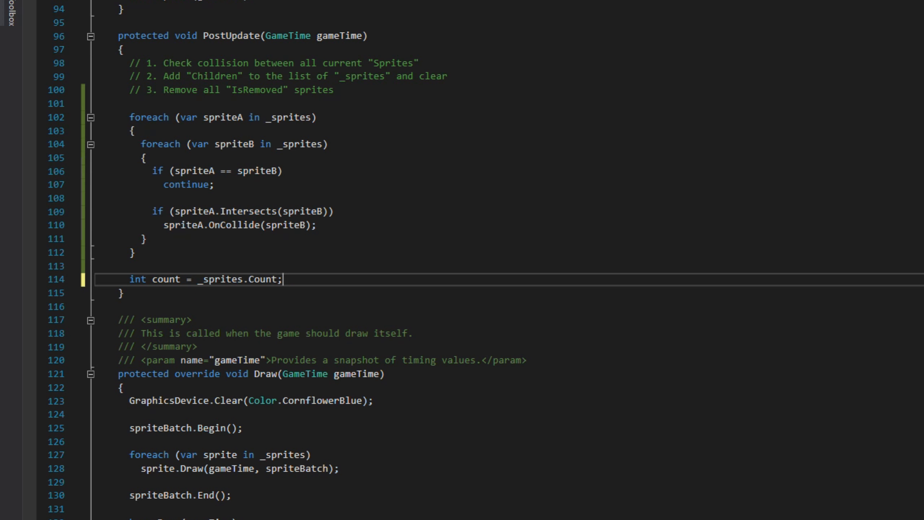
type("for(")
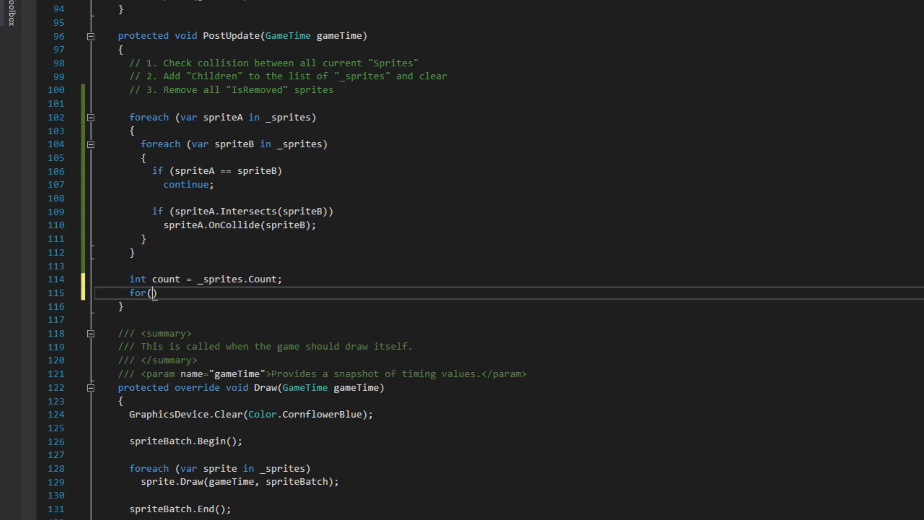
type("int i =0; i <")
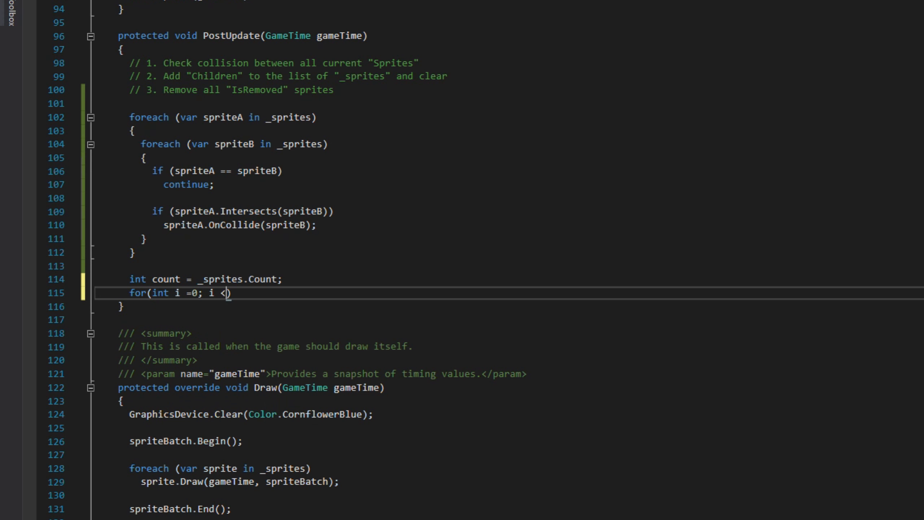
type("count;i++")
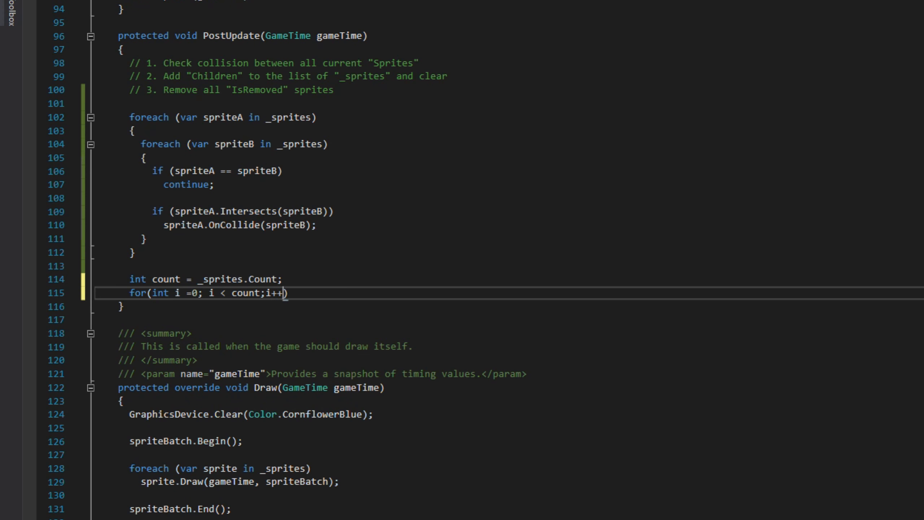
type("foreach(var child")
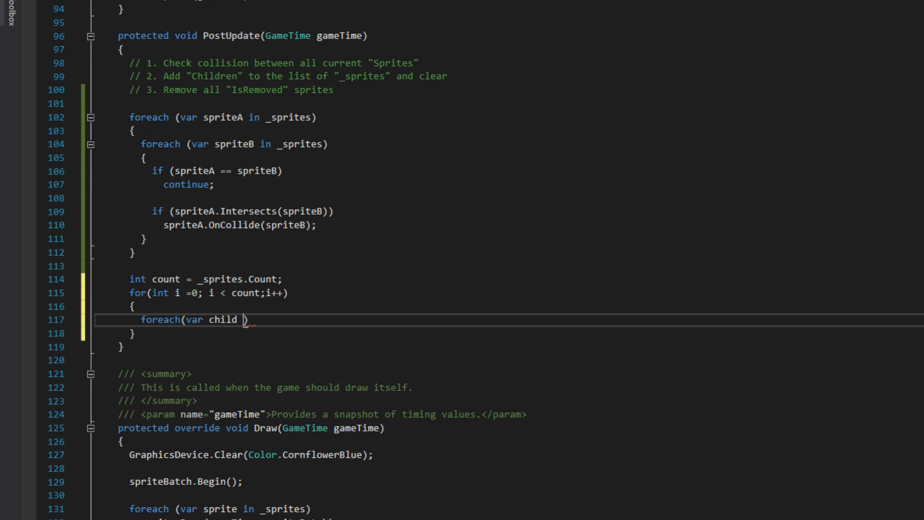
type("in _sprites[")
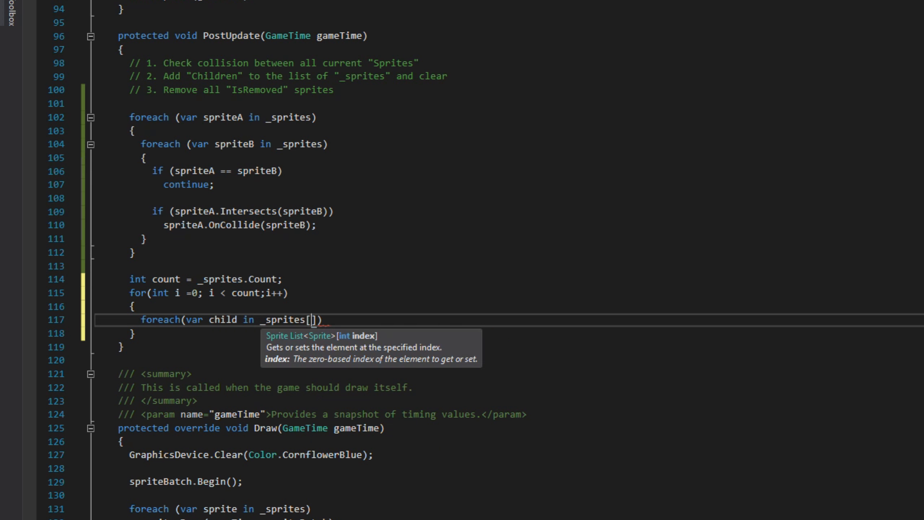
type("i].Children")
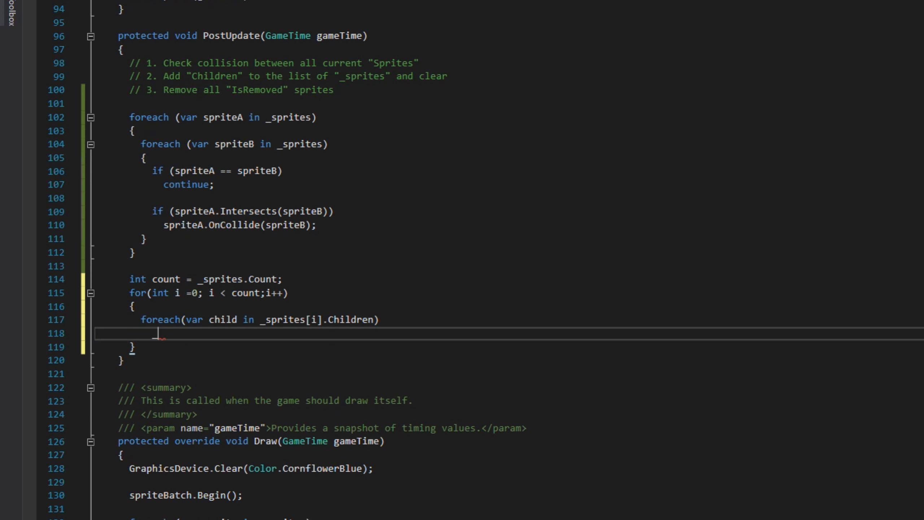
type("_sprites.Add()")
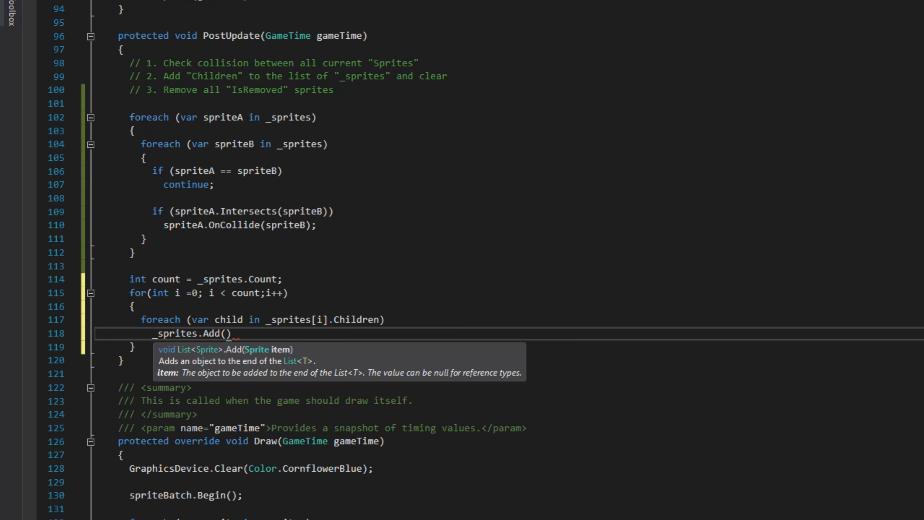
type("child);")
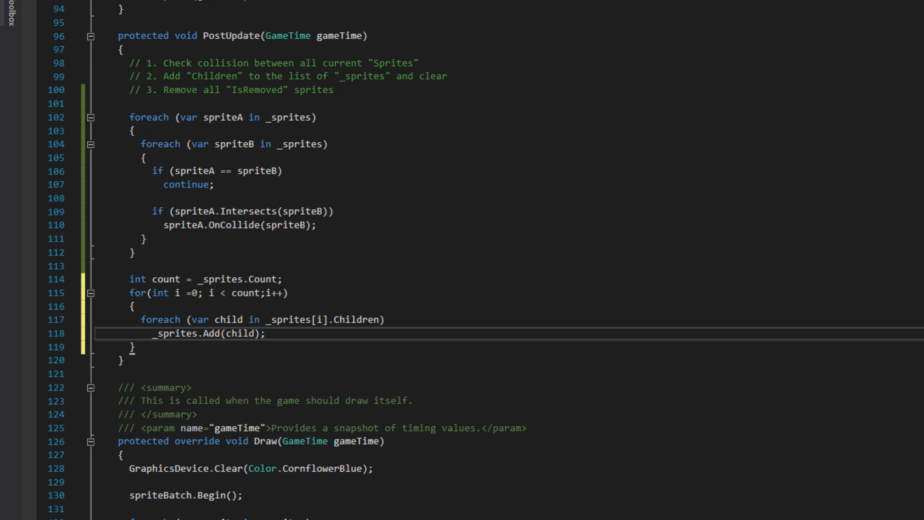
Clear _sprites[i].Children after adding them and begin the removal for loop.
type("_sprites")
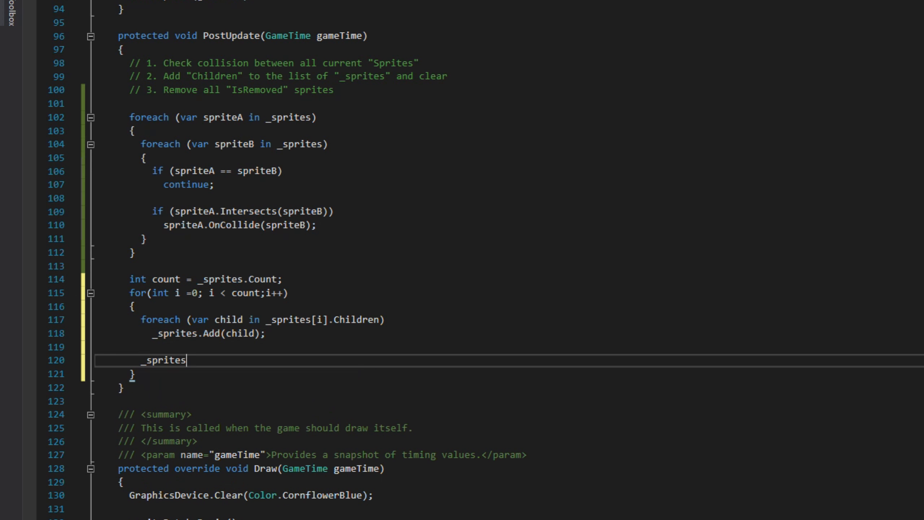
type("[i].Children.")
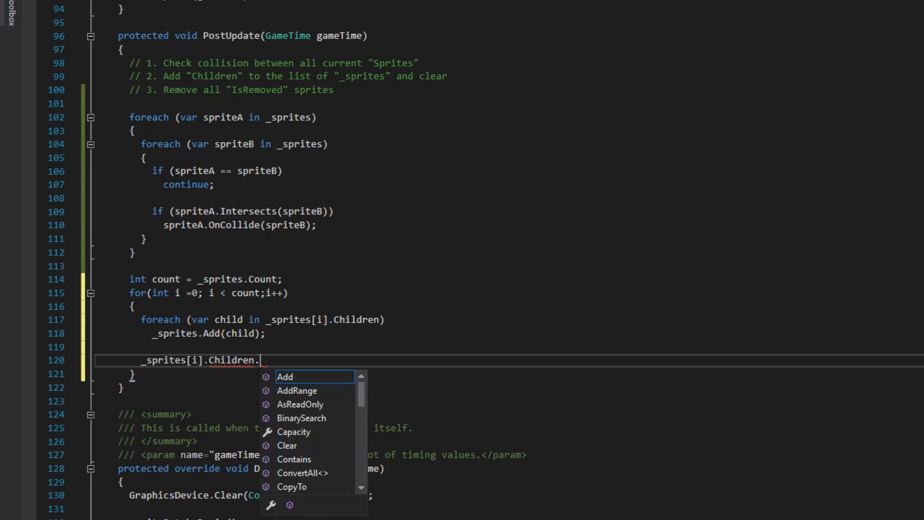
type("Clear();")
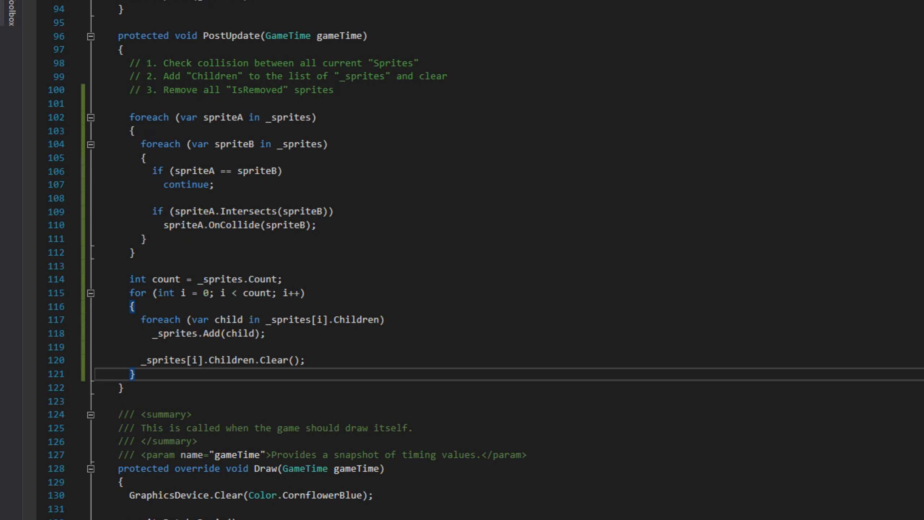
type("for(int i)")
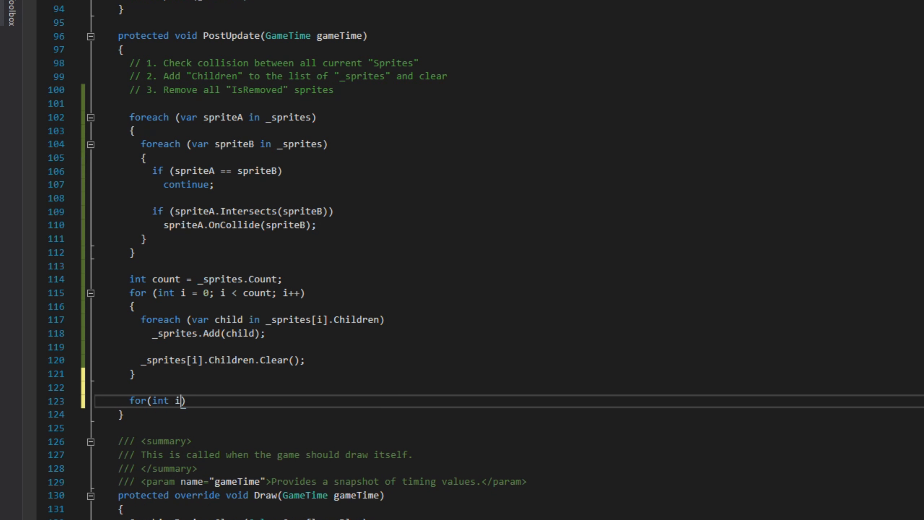
Loop through _sprites calling RemoveAt(i) and i-- for IsRemoved sprites, then run the game with F5 showing the ships.
type("=0; i < _sprites.Count;i++")
type("if(_sprites.")
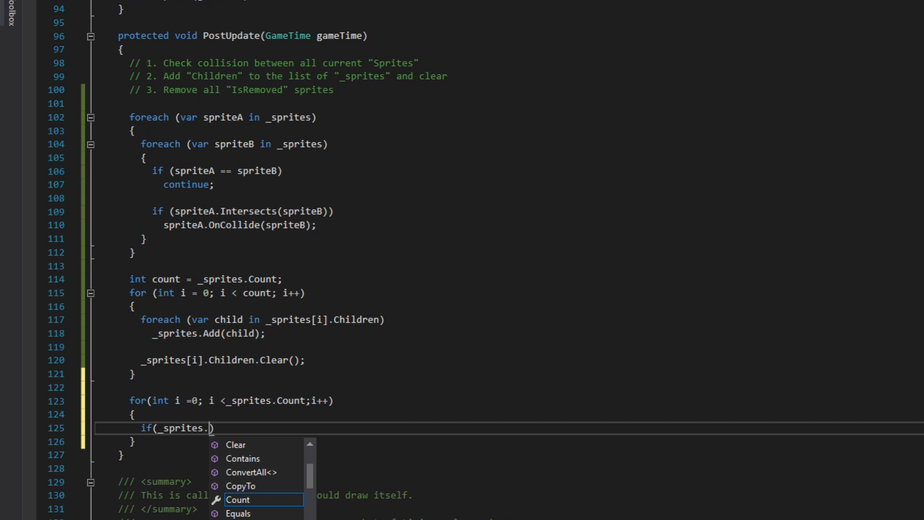
type("[i].IsRemoved")
type("{")
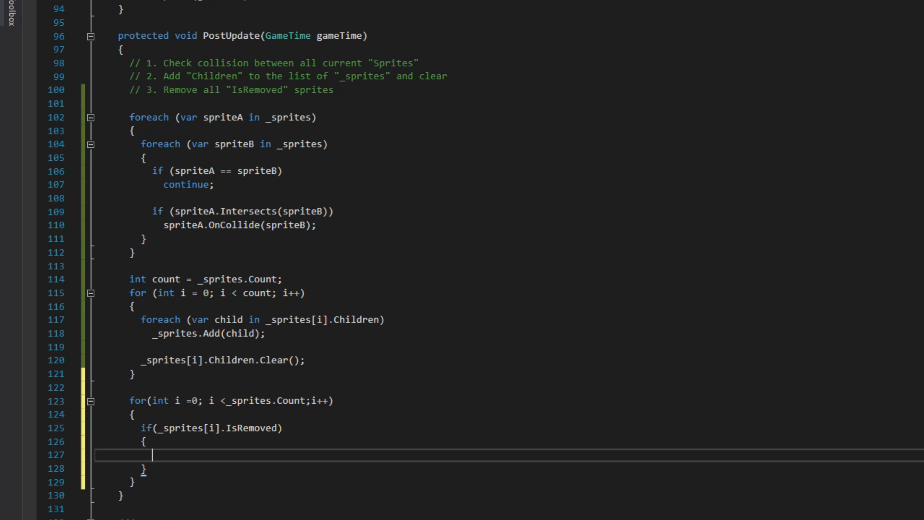
type("_sprites.")
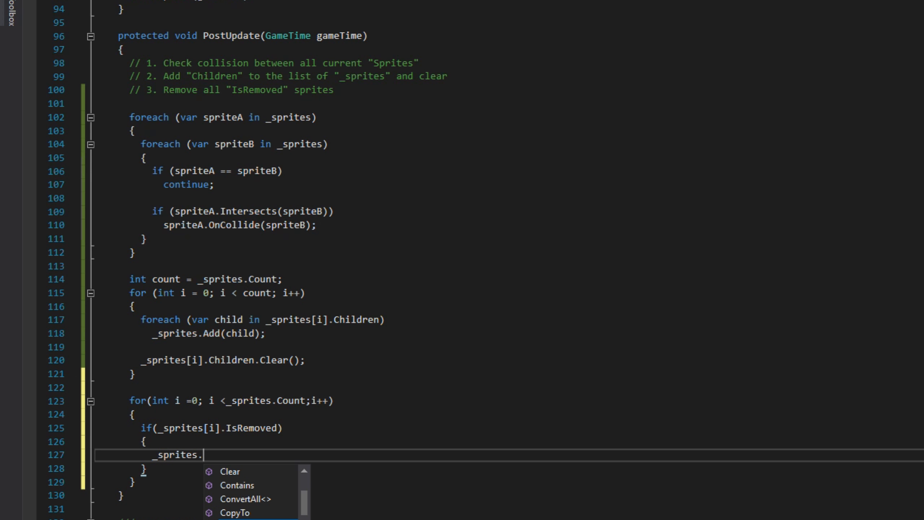
type("RemoveAt(i);")
type("i--;")
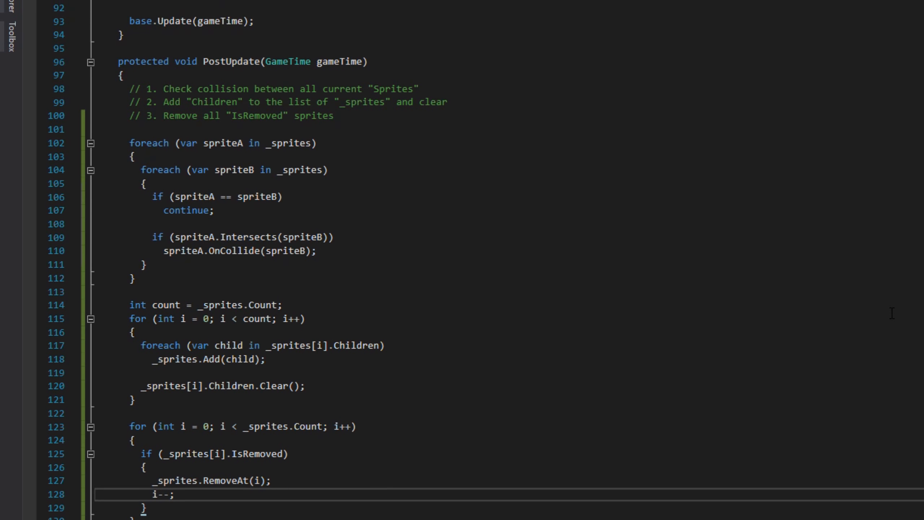
key("F5")
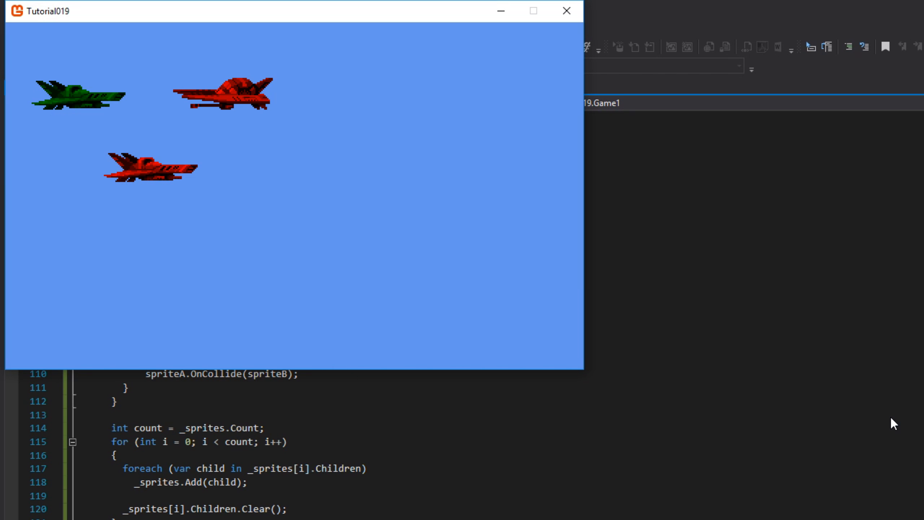